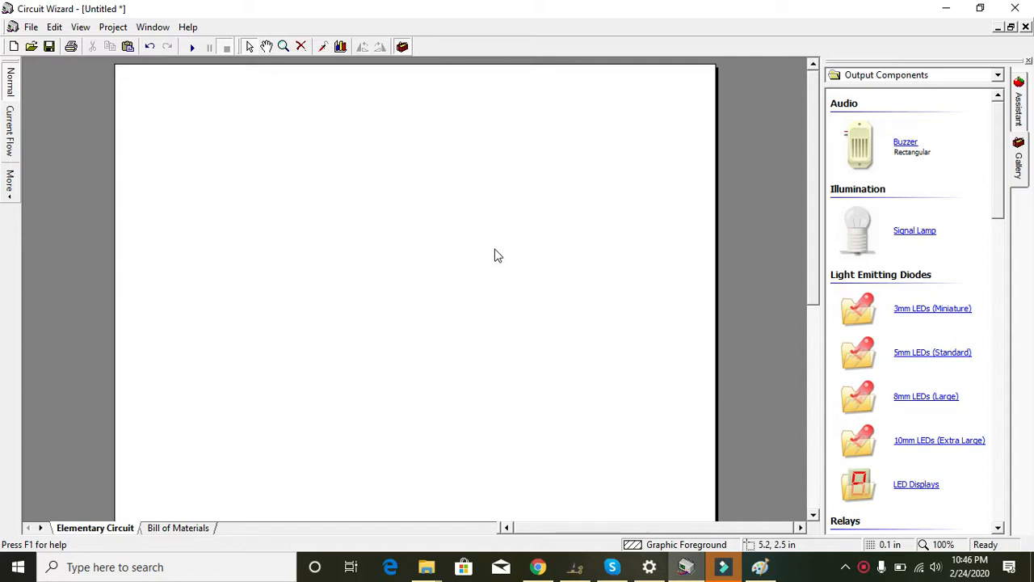
mouse_move(14, 46)
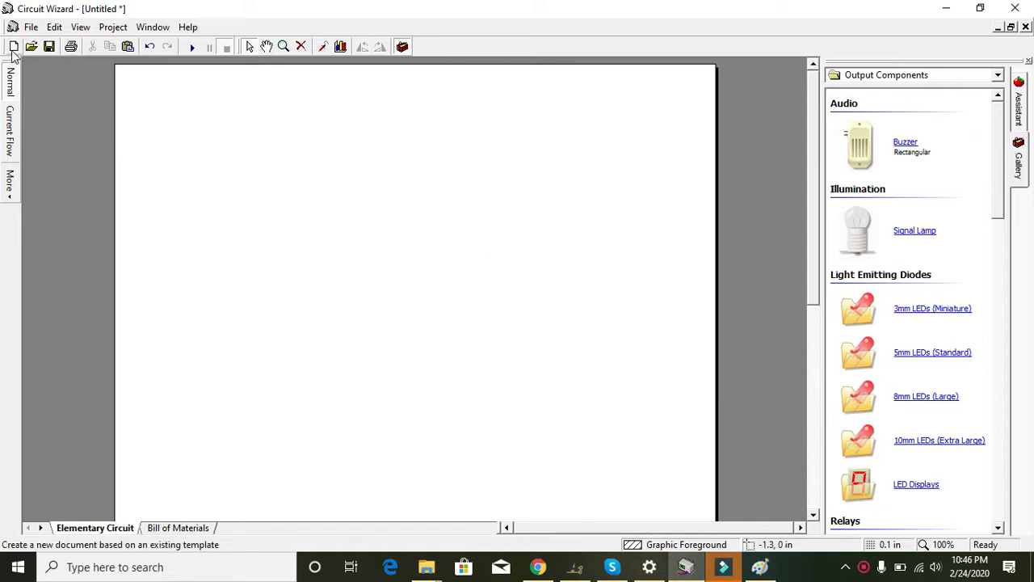
mouse_move(14, 47)
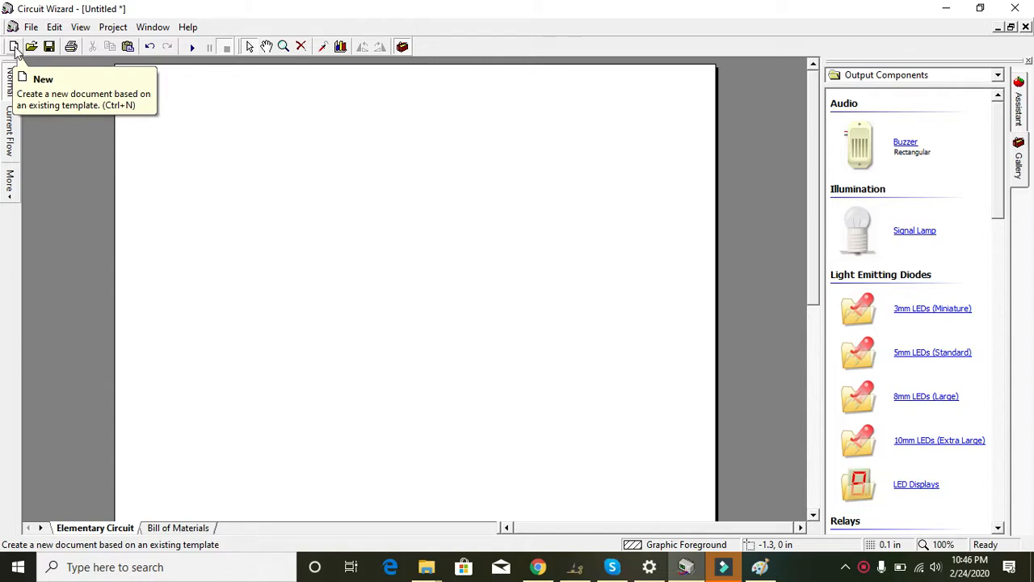
- Bring up the New Project dialog listing the Electronics Project and Elementary Circuit templates
left_click(14, 46)
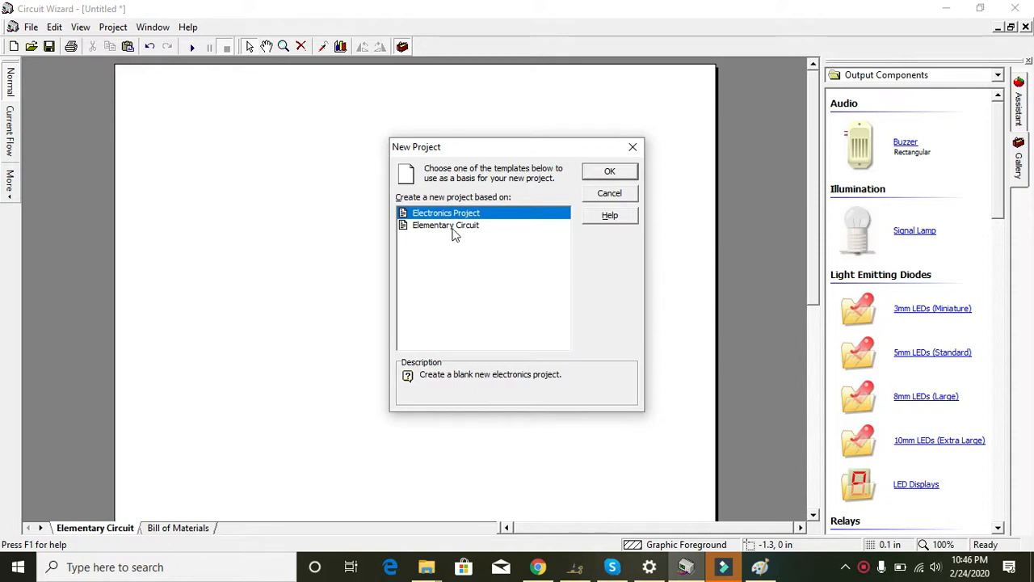
mouse_move(446, 230)
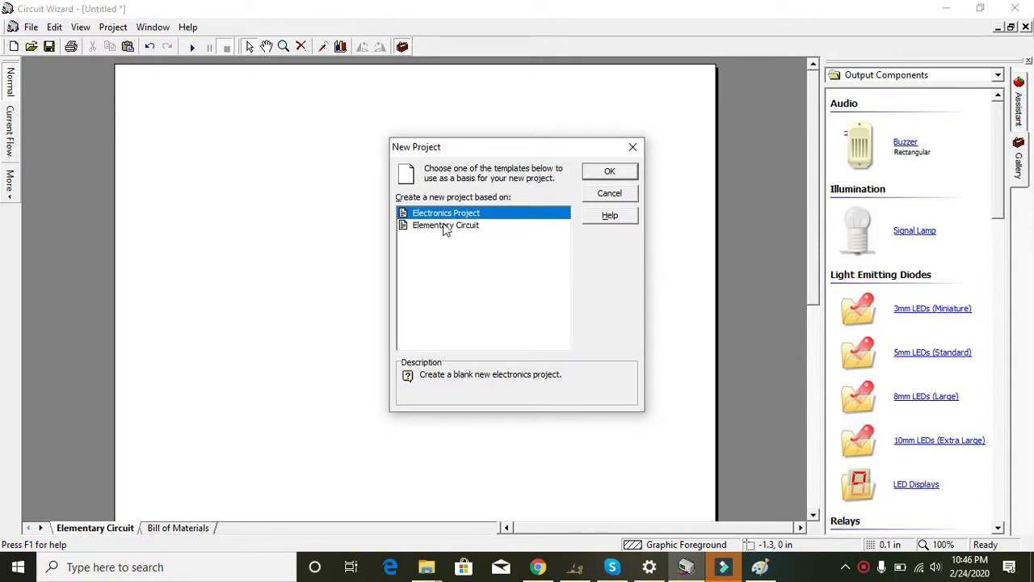
mouse_move(494, 218)
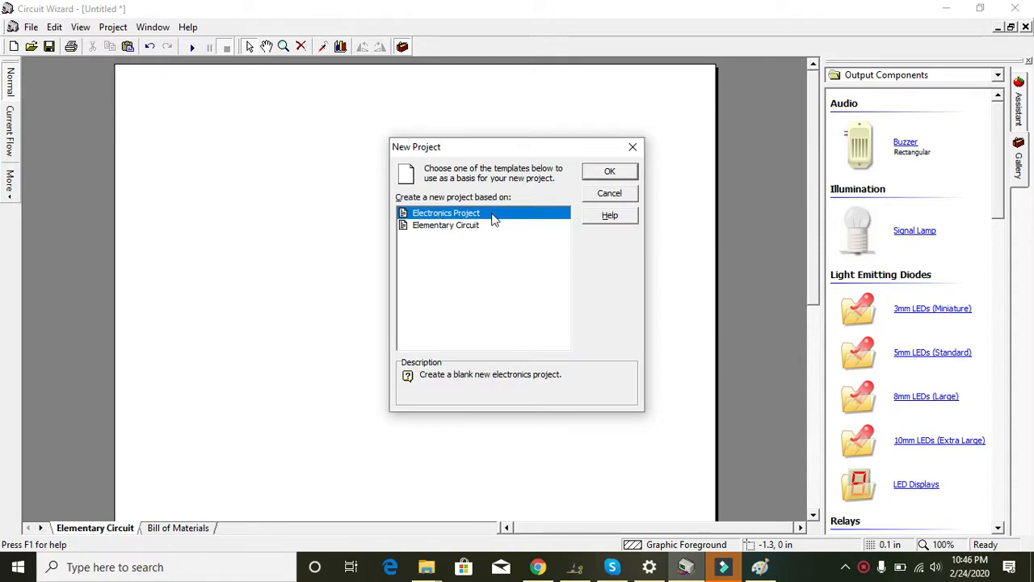
mouse_move(476, 231)
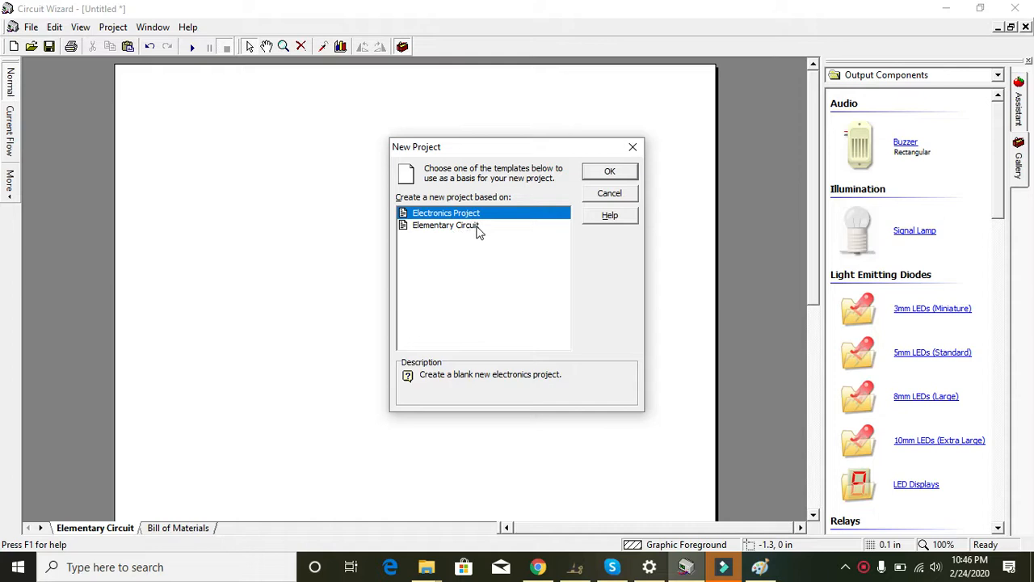
mouse_move(495, 224)
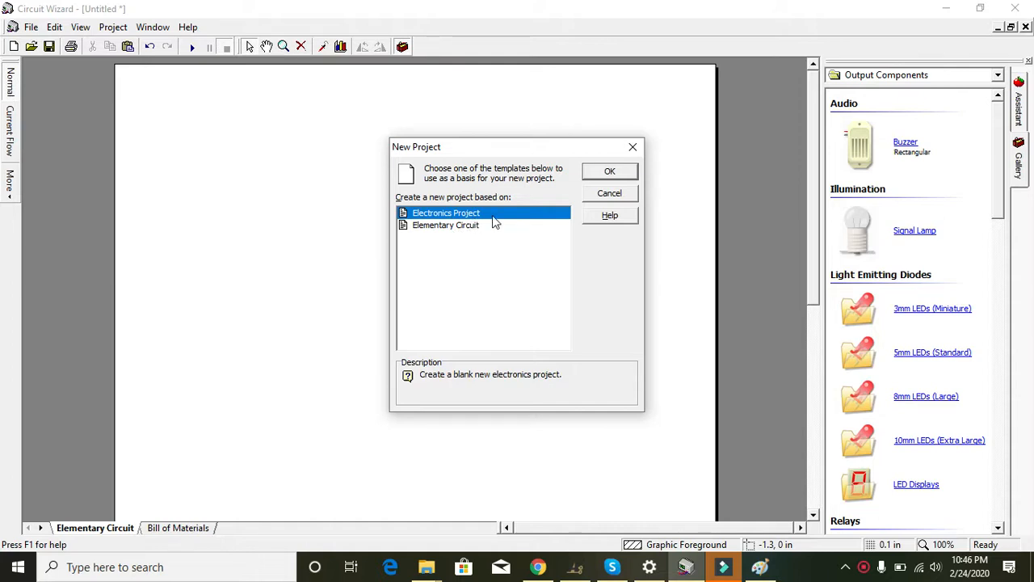
mouse_move(509, 210)
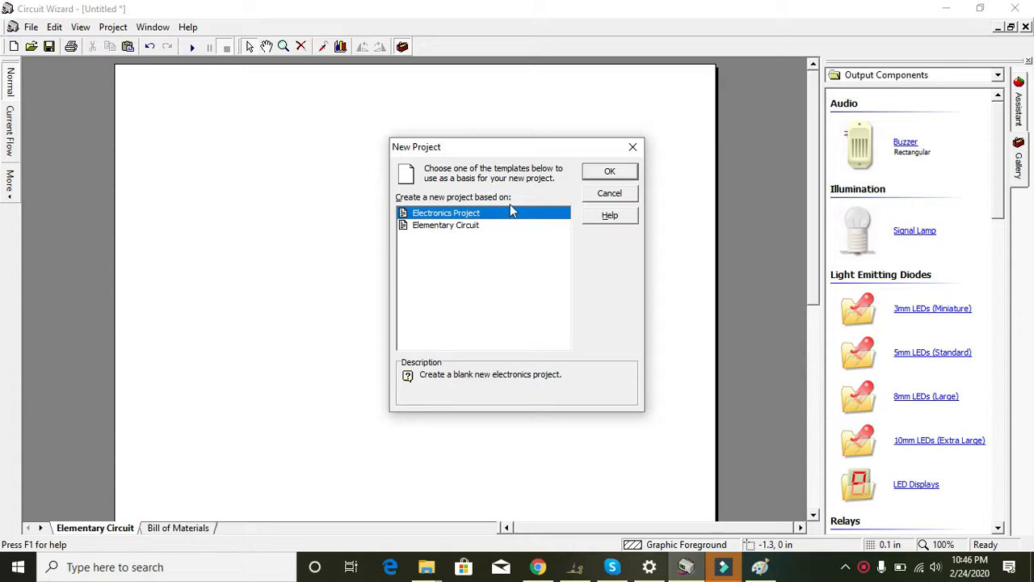
- Create a blank Electronics Project diagram and browse the Virtual Instruments gallery
left_click(609, 171)
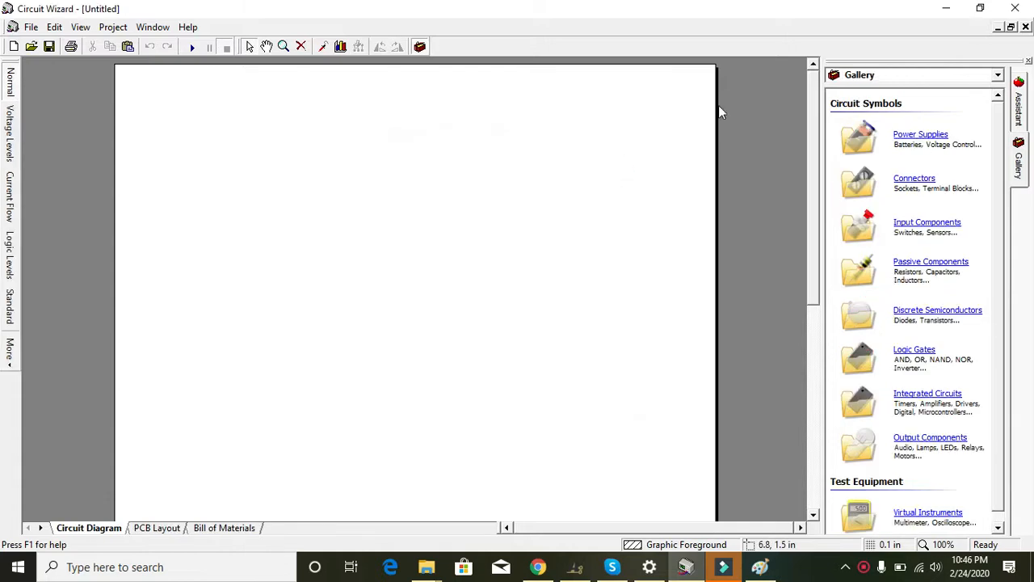
mouse_move(921, 188)
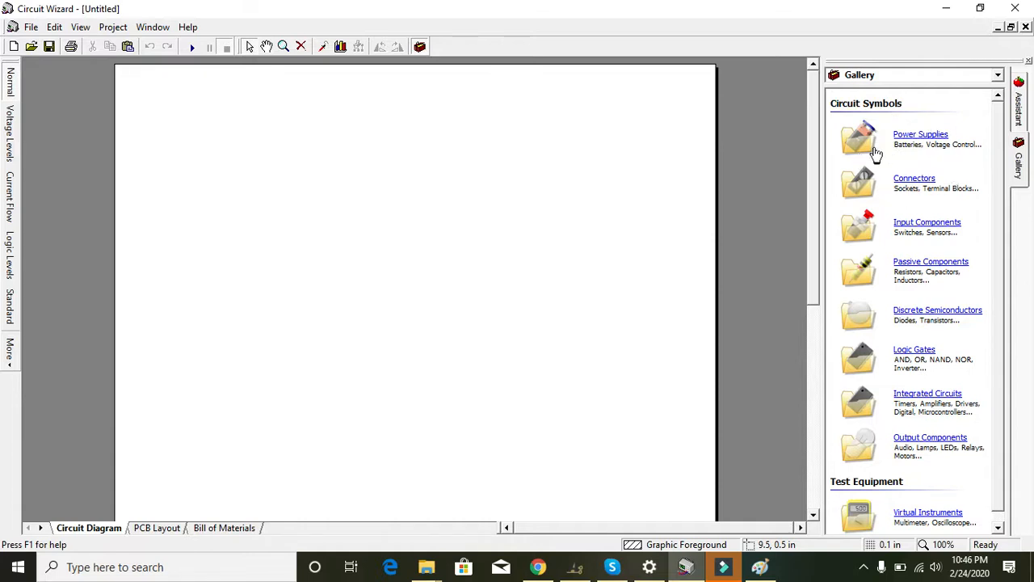
mouse_move(919, 404)
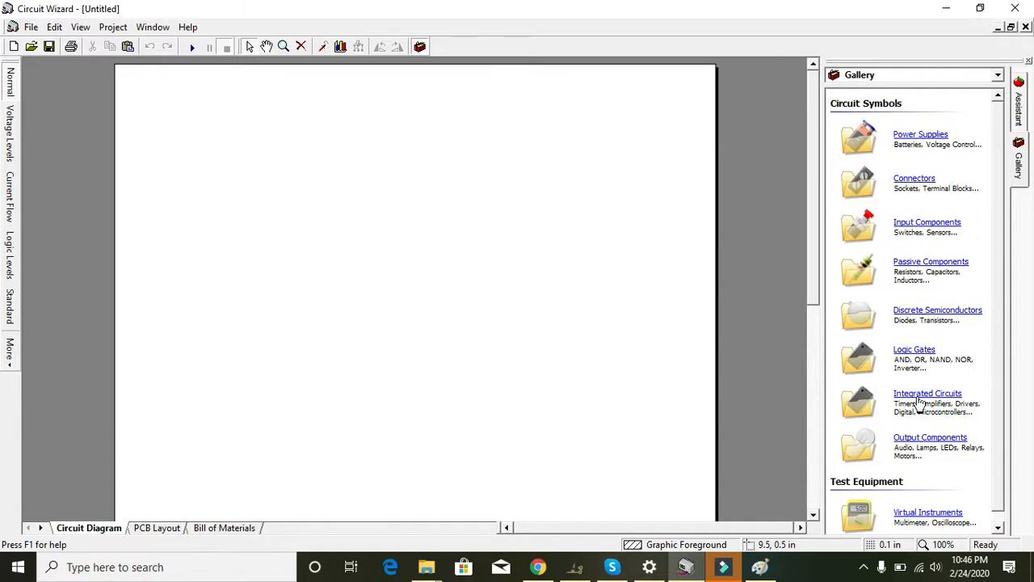
mouse_move(897, 528)
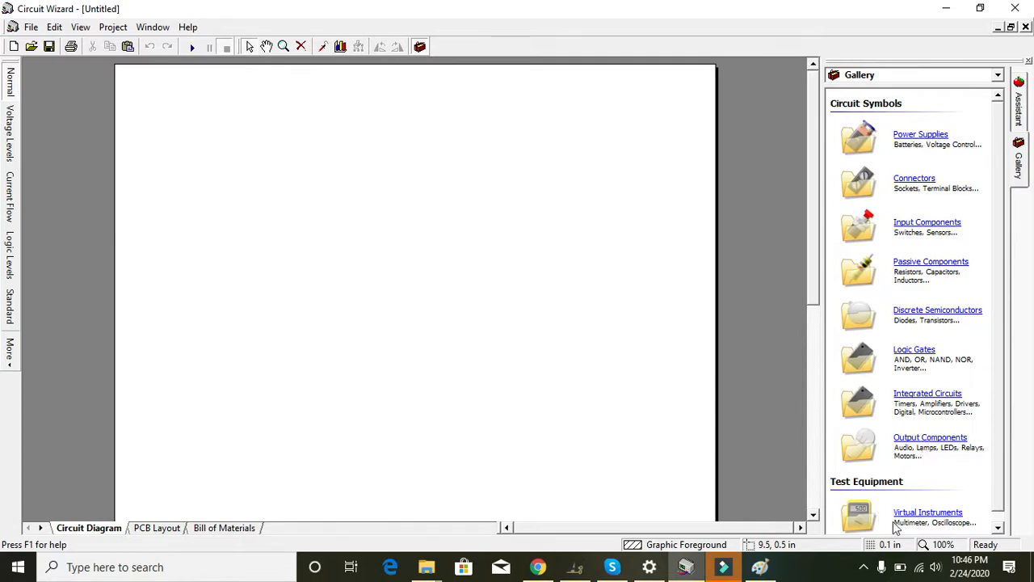
left_click(927, 513)
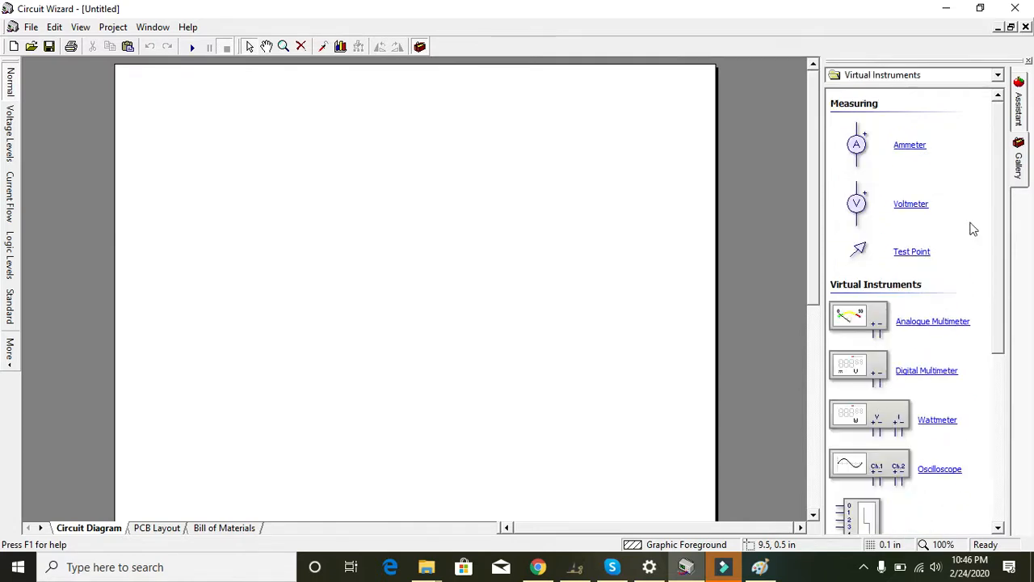
scroll("down", 3)
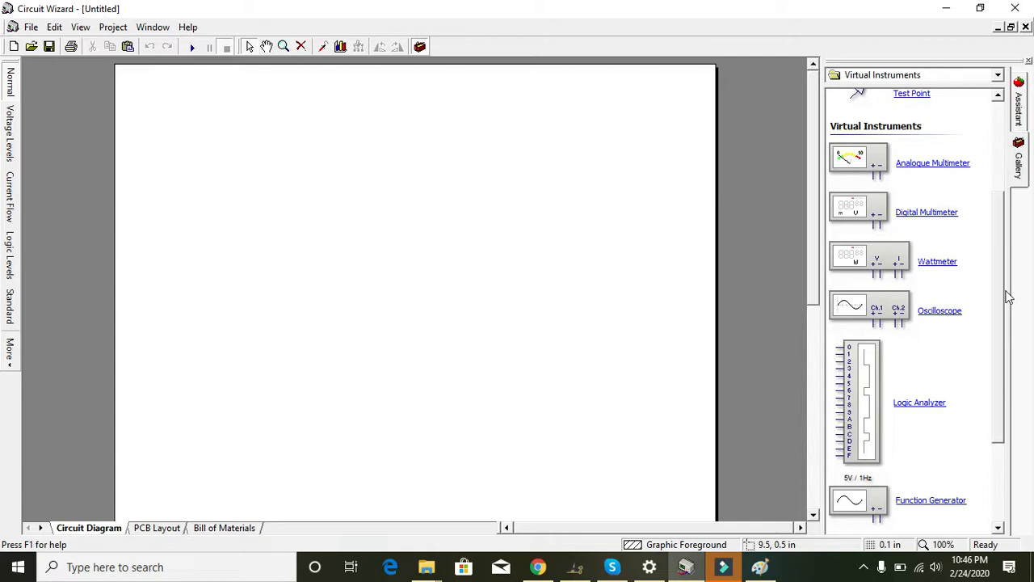
scroll("up", 3)
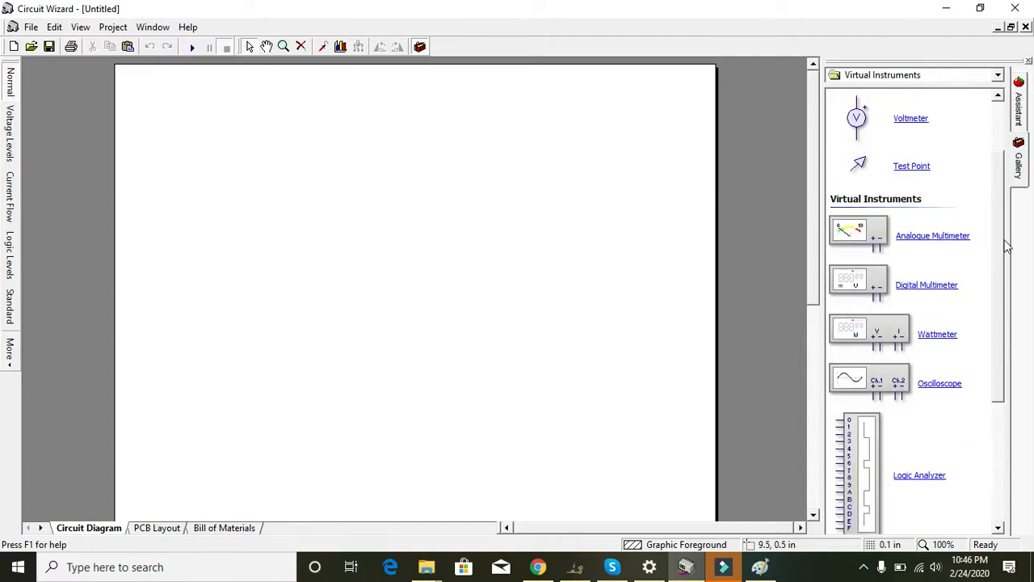
scroll("down", 3)
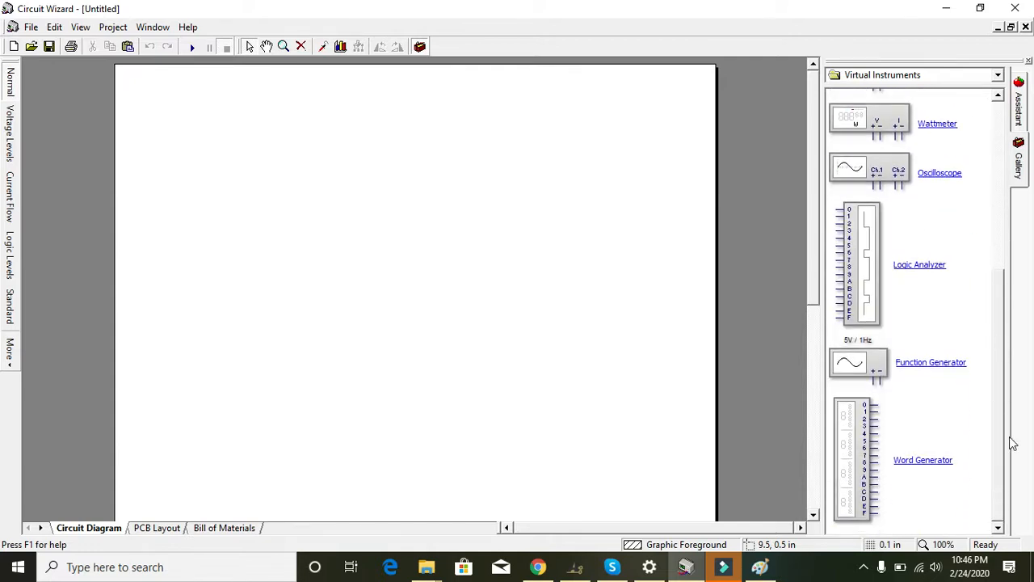
scroll("up", 3)
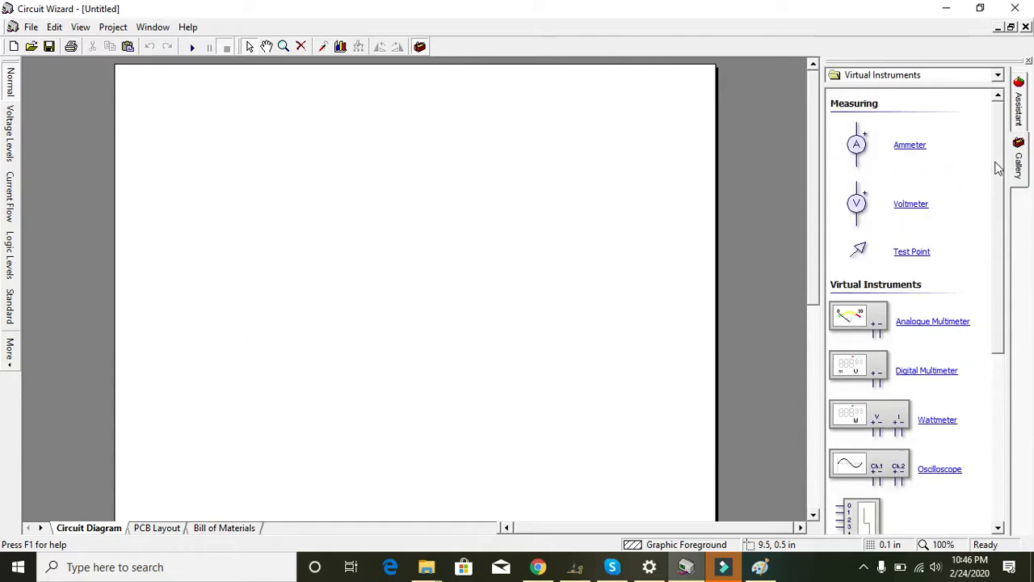
left_click(997, 74)
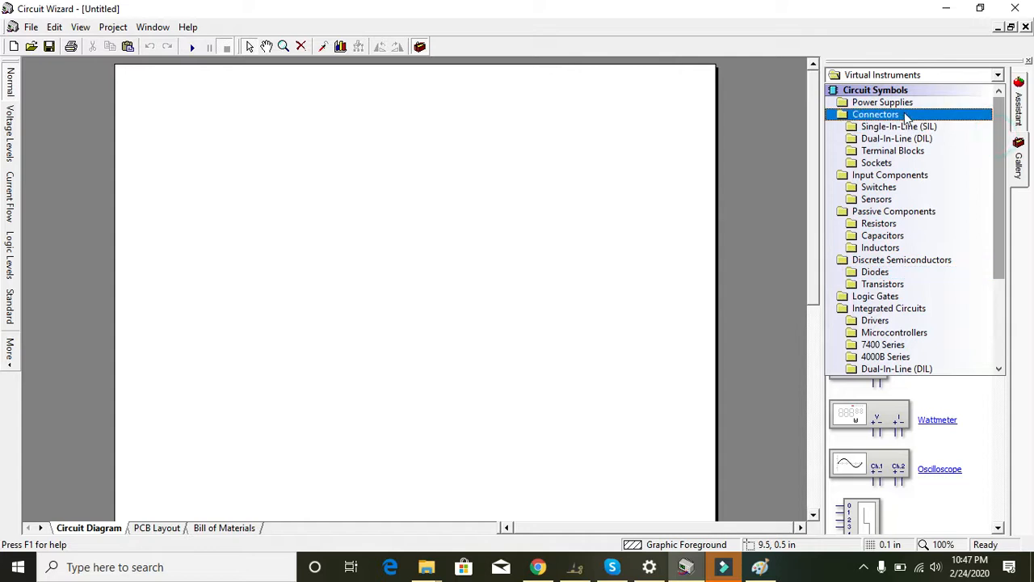
- Place a 9V battery B1 from Power Supplies on the diagram's left side
left_click(882, 102)
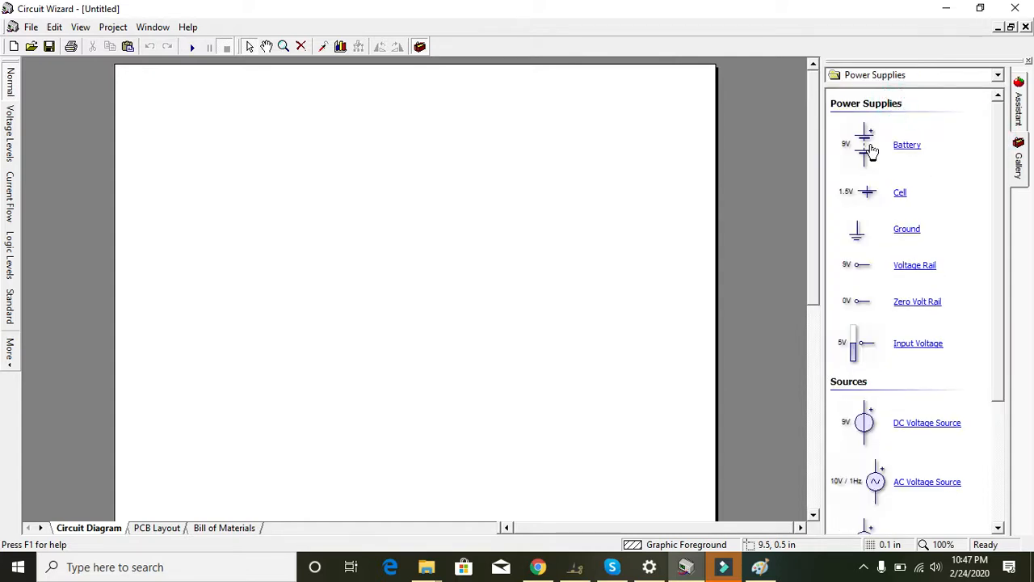
mouse_move(959, 313)
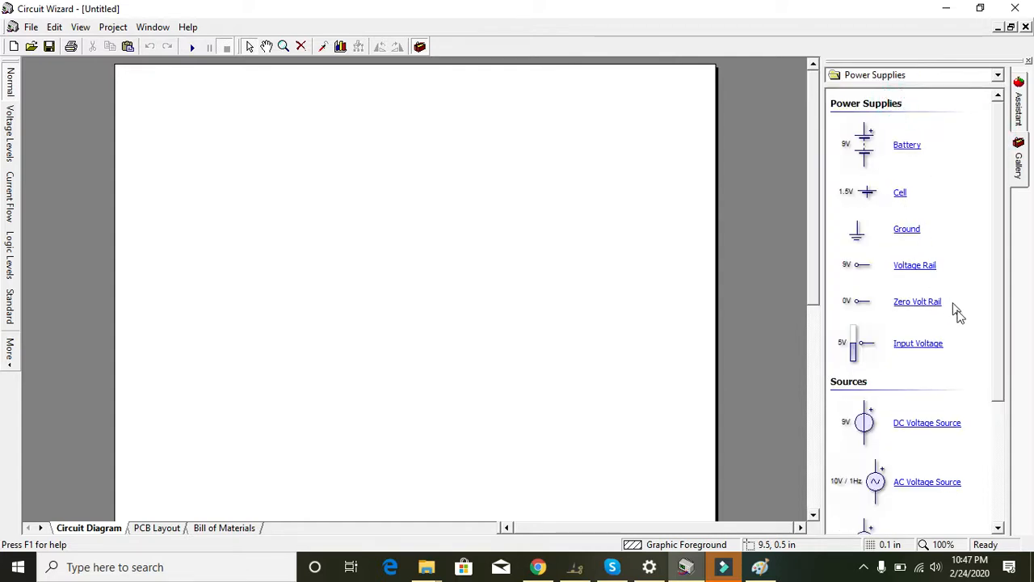
scroll("down", 3)
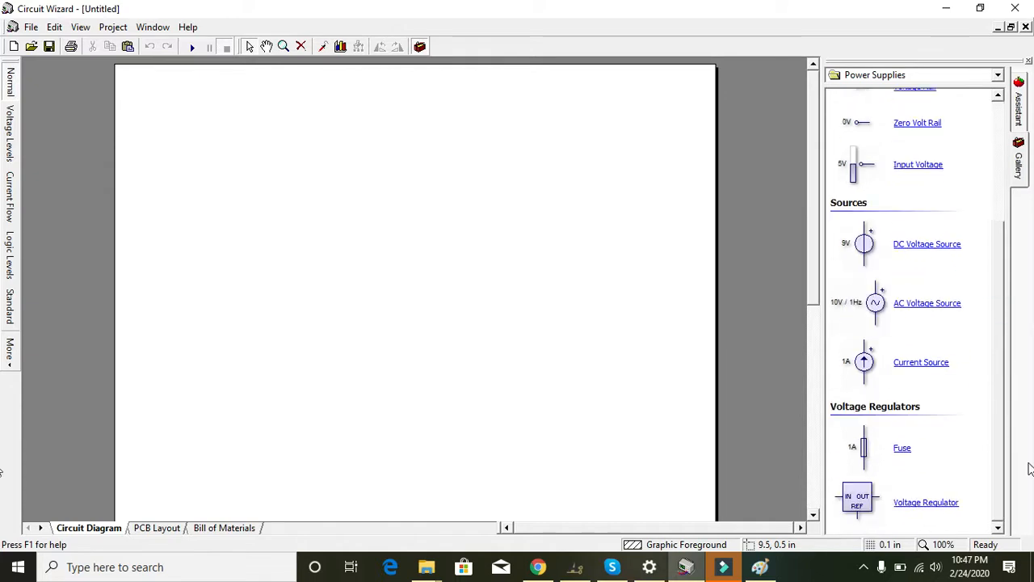
scroll("up", 3)
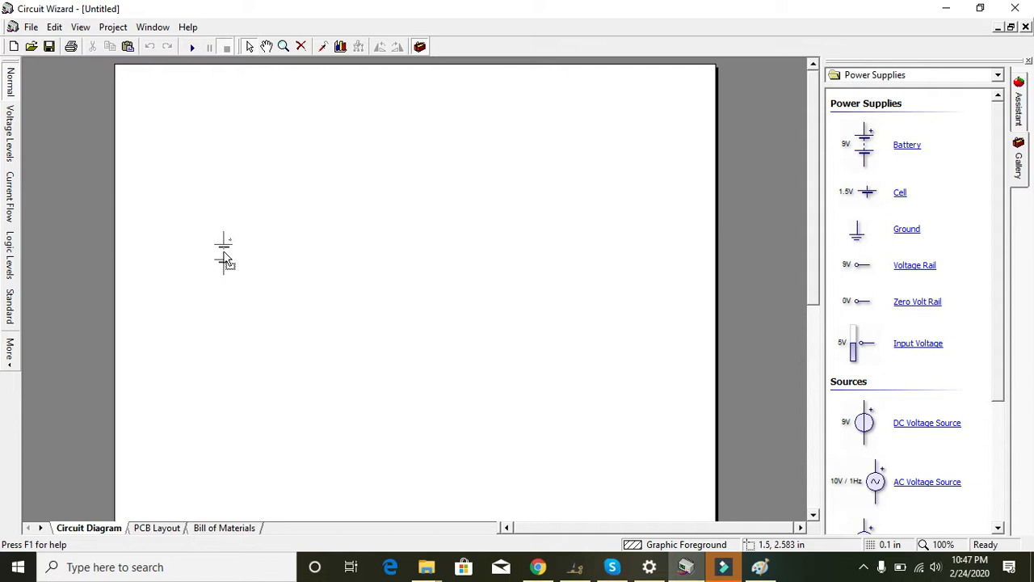
left_click(222, 252)
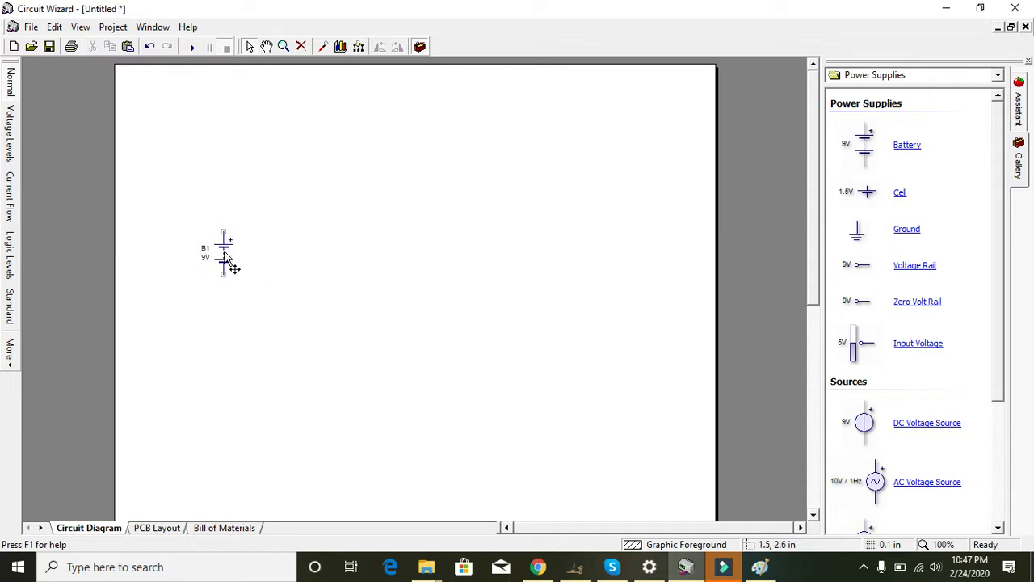
- Set battery B1's value to 6V in its properties and nudge it slightly
double_click(224, 255)
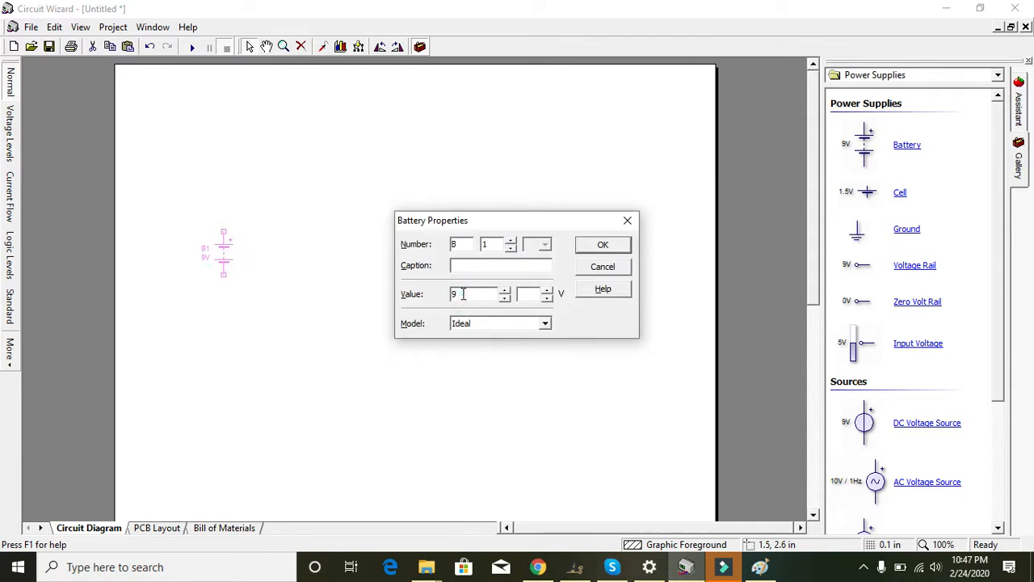
double_click(456, 293)
type("6")
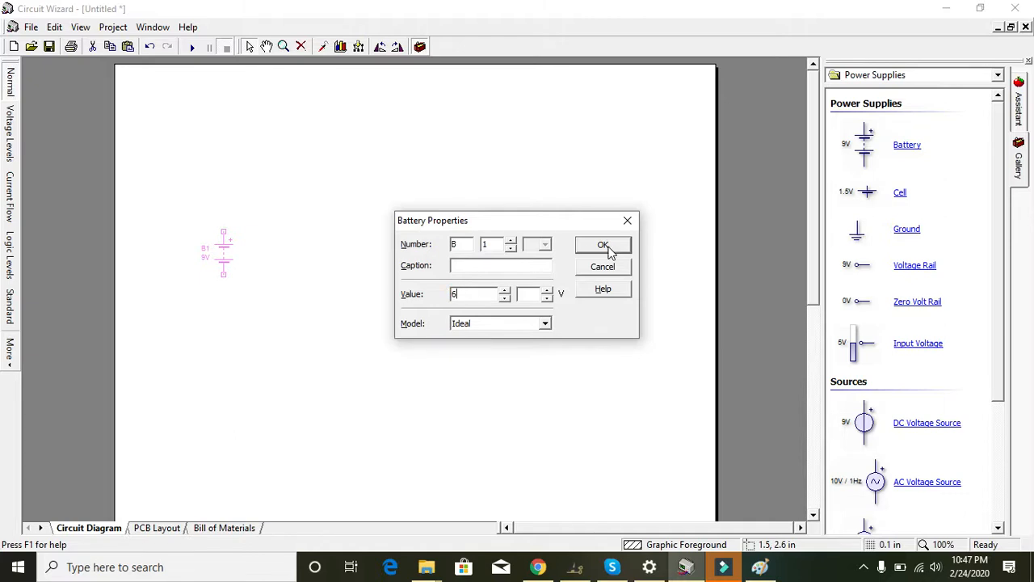
left_click(603, 245)
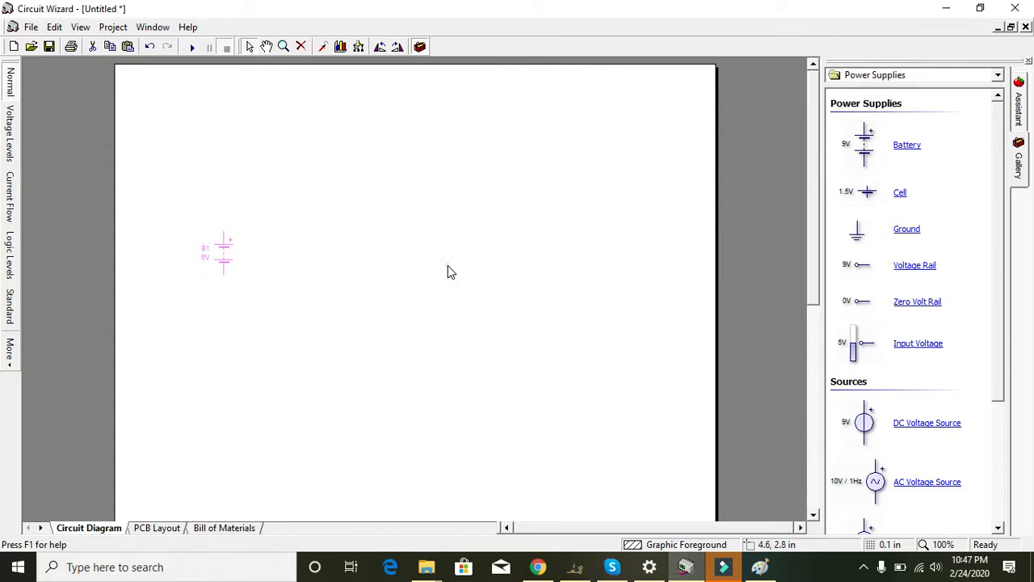
mouse_move(218, 270)
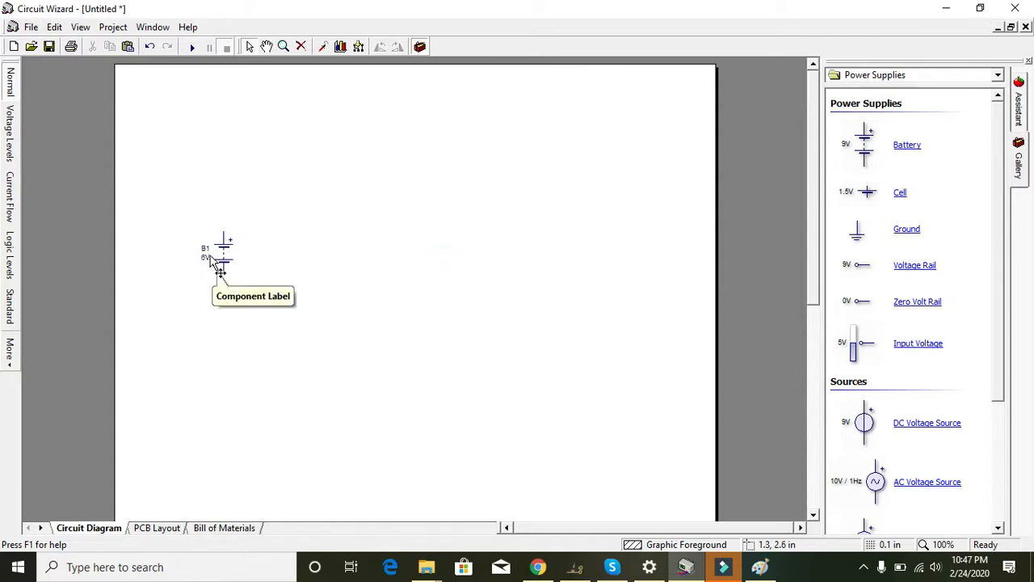
left_click(222, 251)
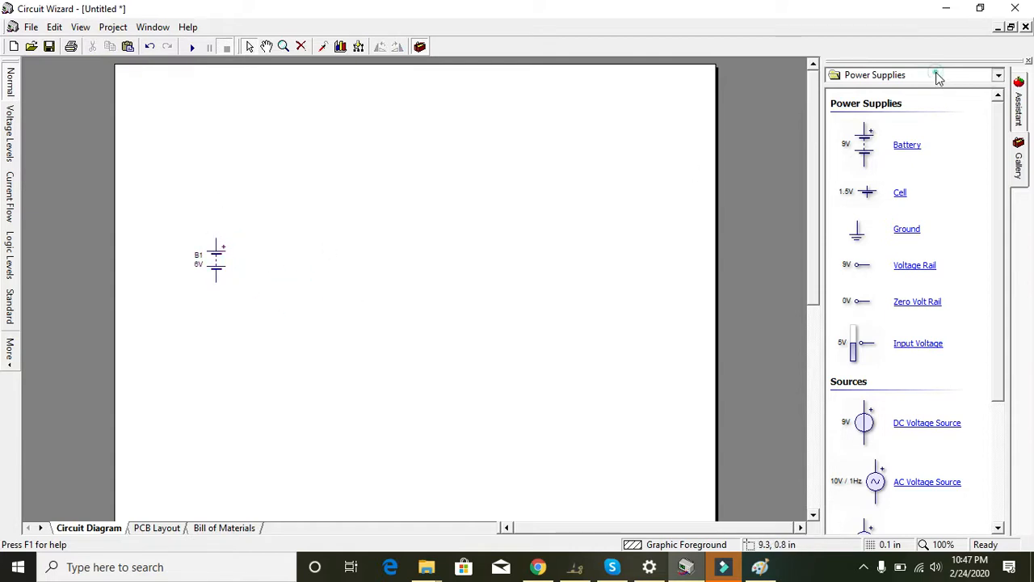
- Pick the Signal Lamp from the Output Components gallery for placement
left_click(998, 74)
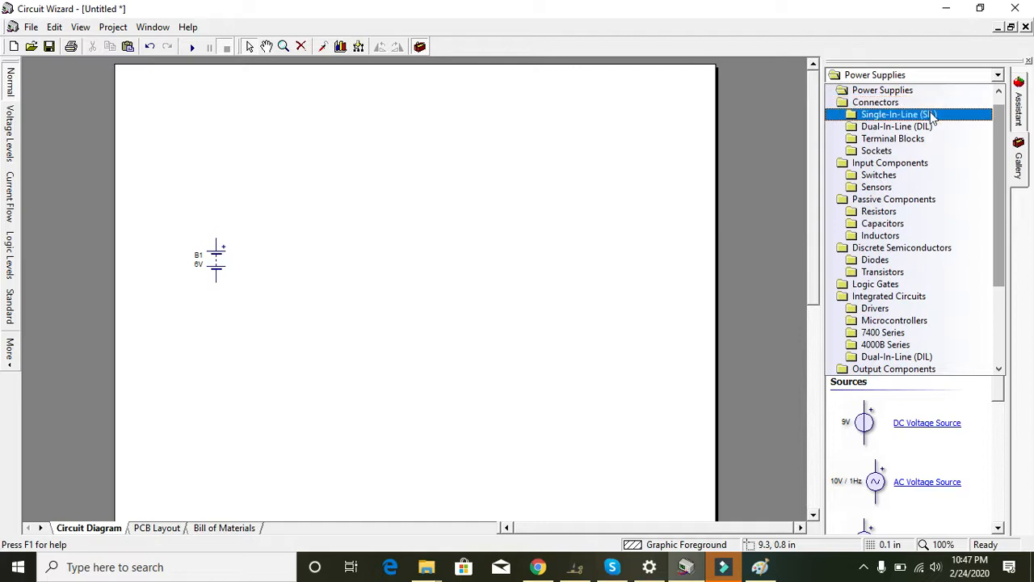
left_click(894, 199)
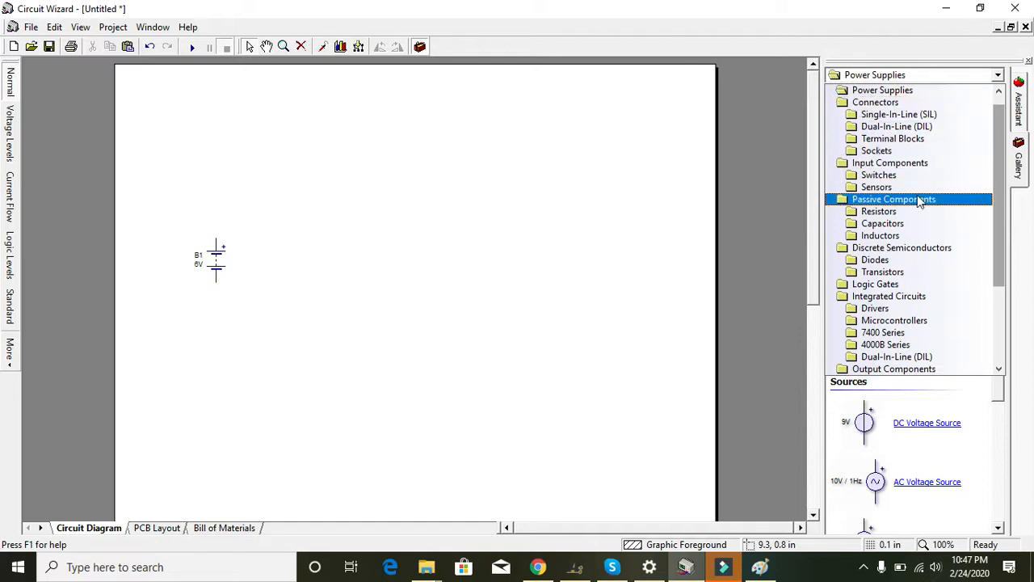
mouse_move(998, 211)
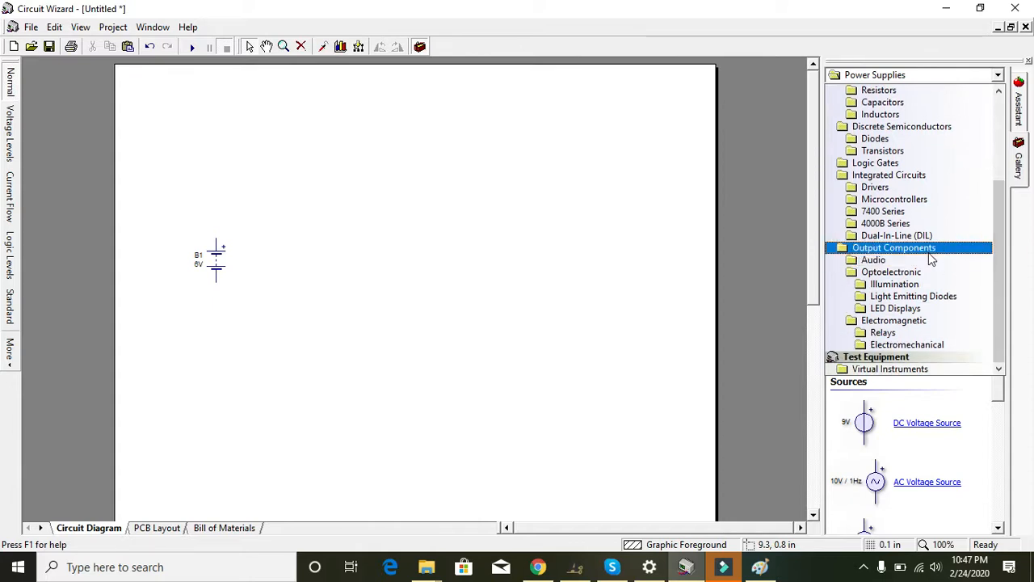
mouse_move(925, 259)
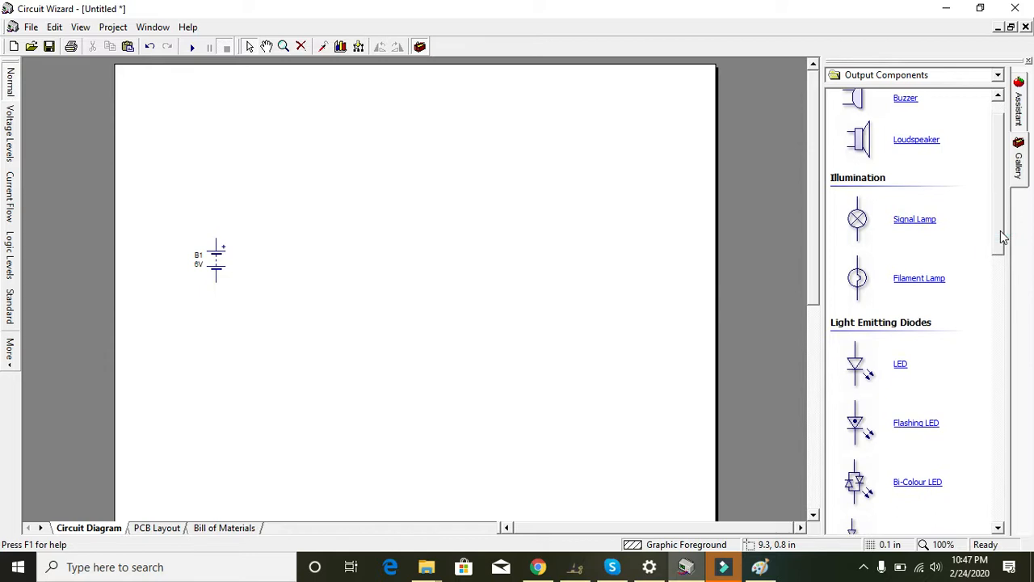
mouse_move(911, 223)
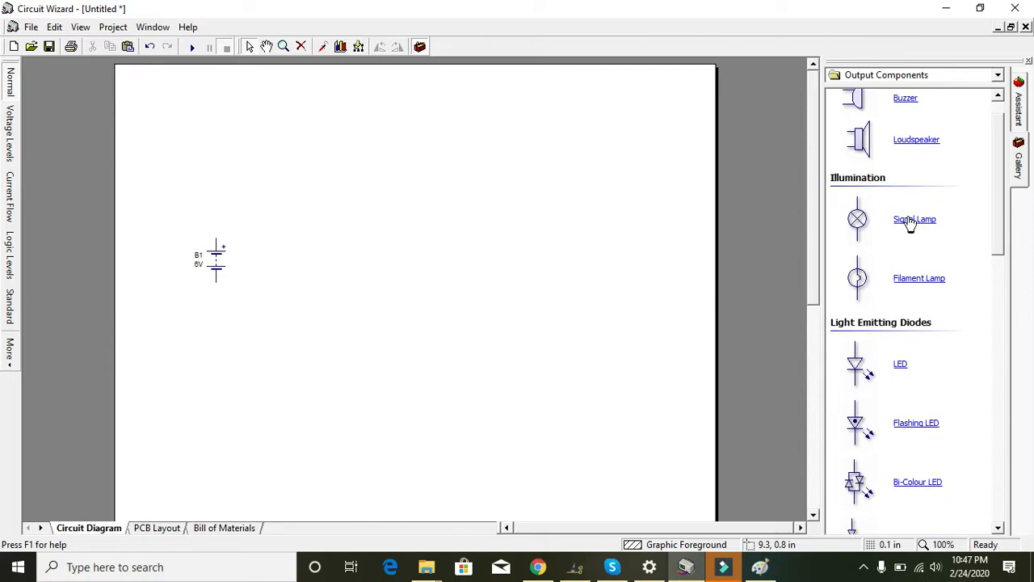
left_click(915, 219)
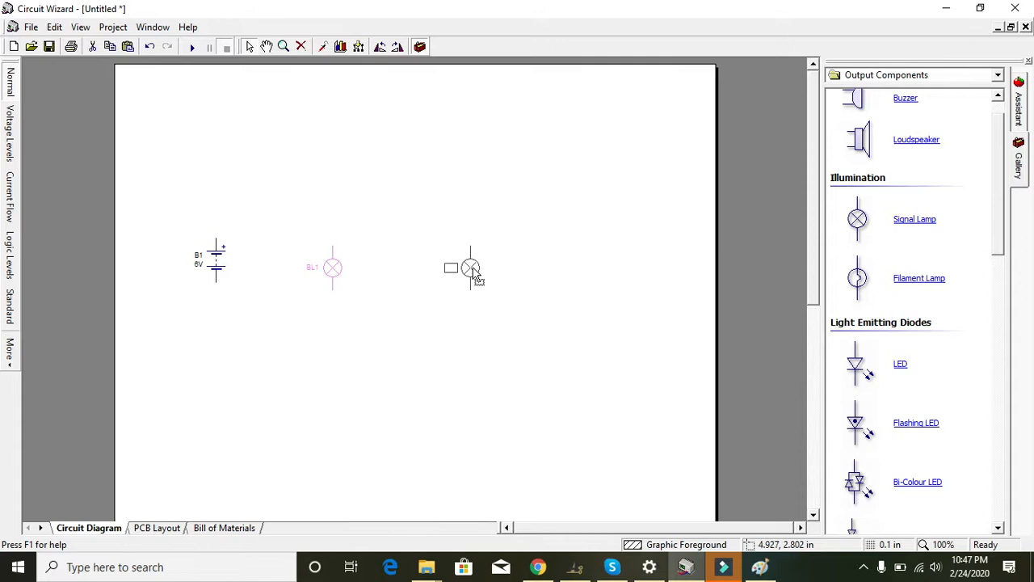
- Confirm signal lamp BL1 uses the 6V, 60mA model in its properties
double_click(471, 267)
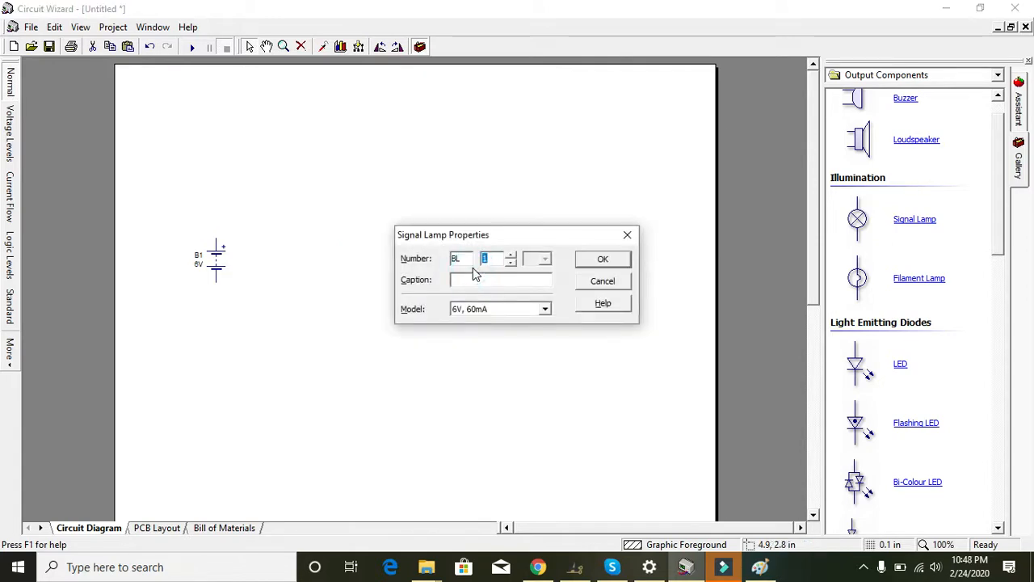
mouse_move(523, 321)
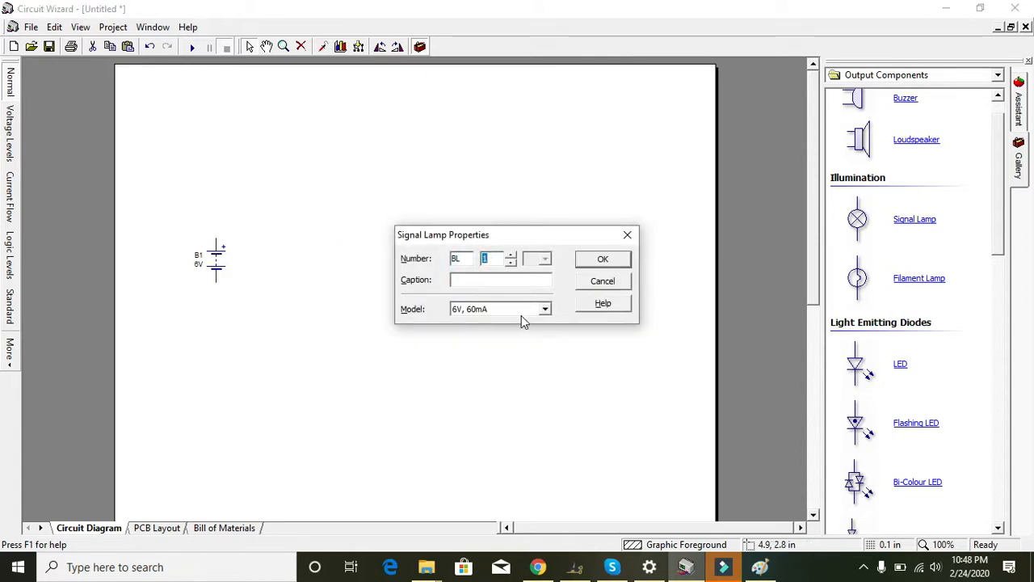
left_click(601, 258)
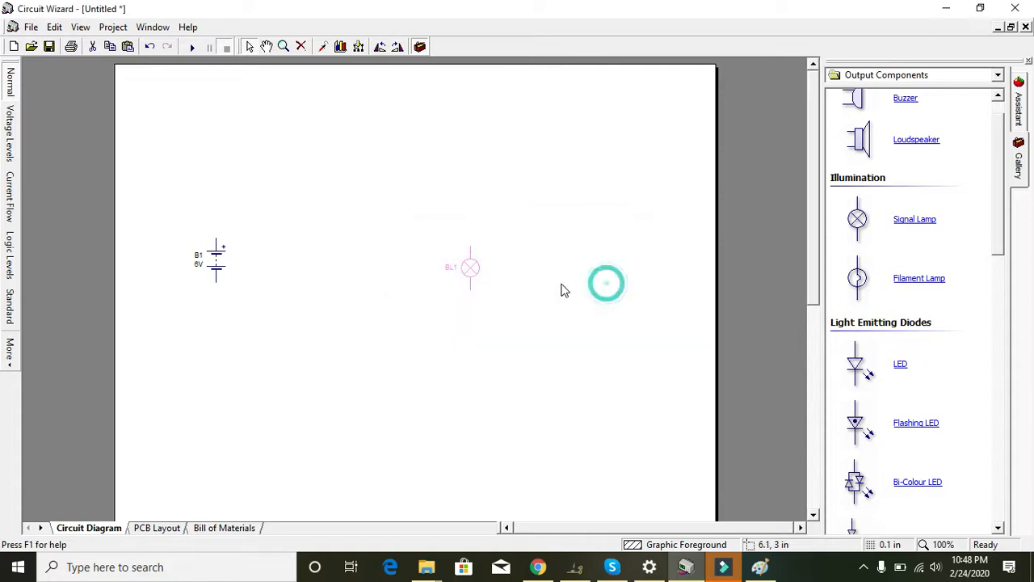
mouse_move(472, 279)
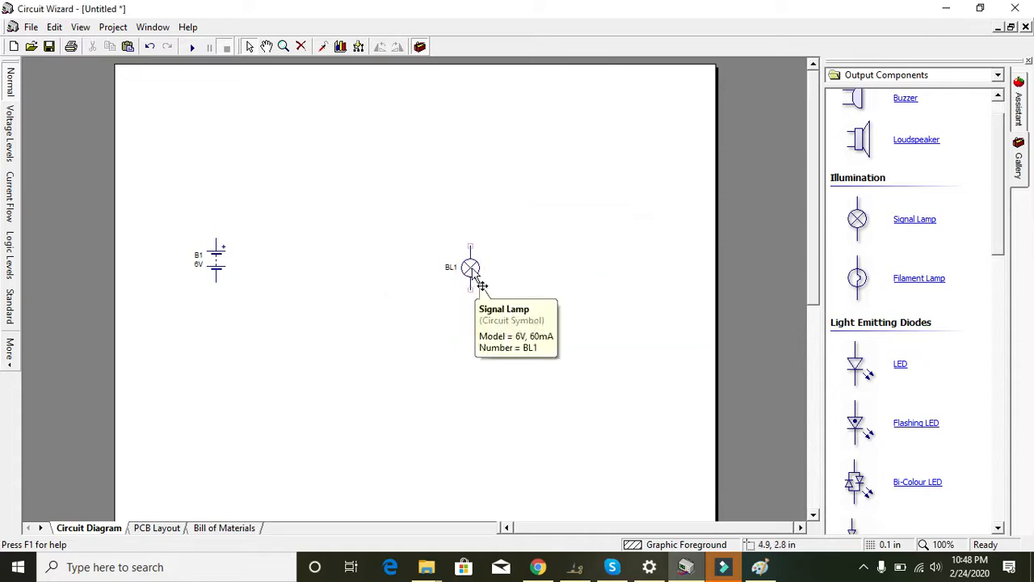
- Browse the gallery categories to reach the Switches collection for placing SW1
scroll("down", 3)
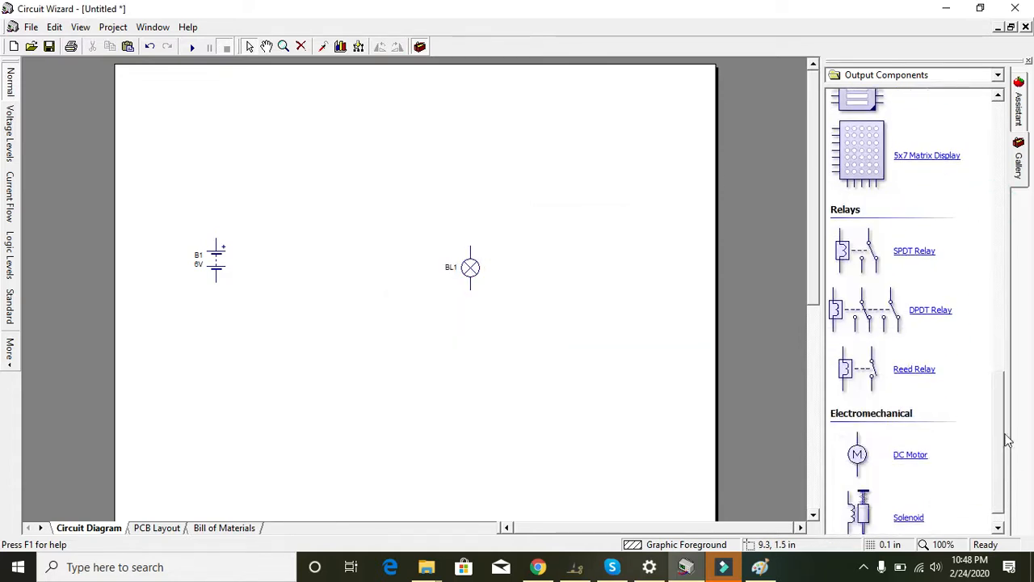
left_click(998, 74)
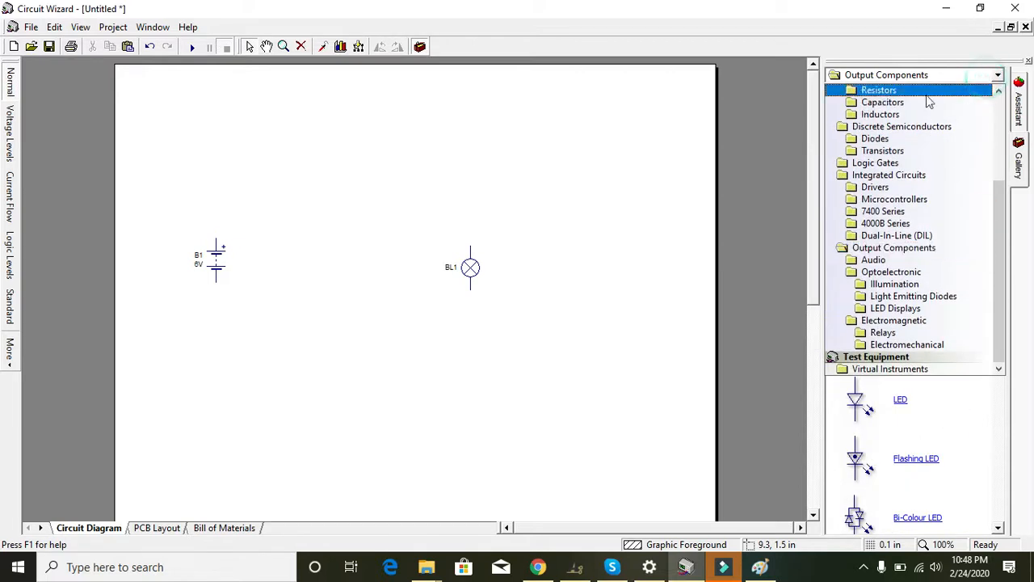
left_click(882, 101)
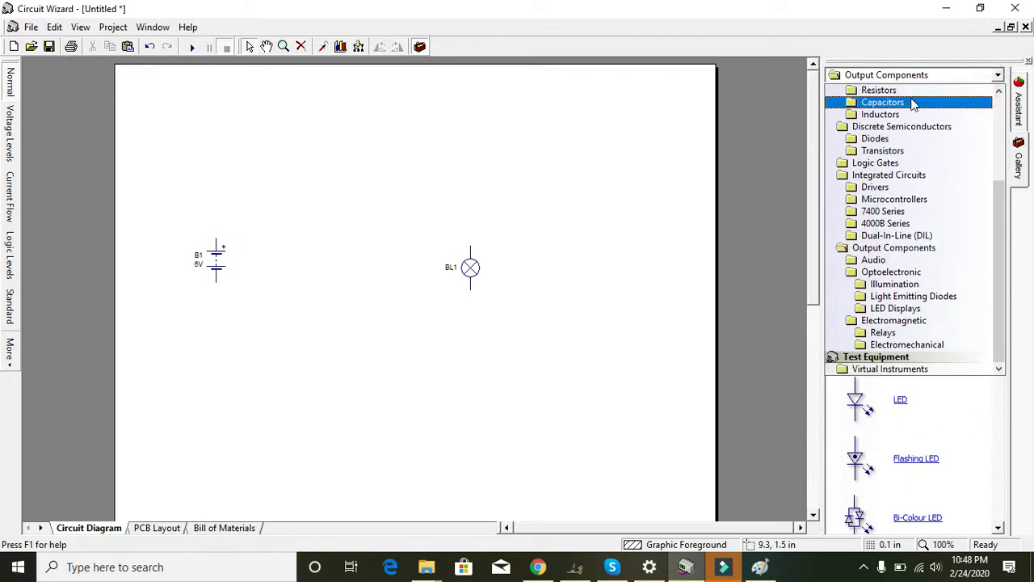
left_click(875, 162)
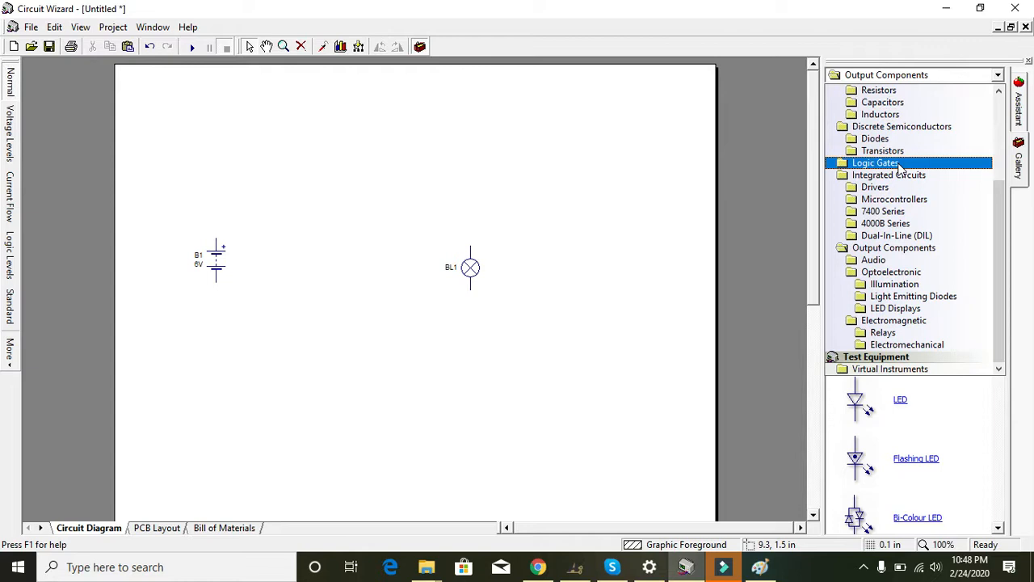
left_click(883, 211)
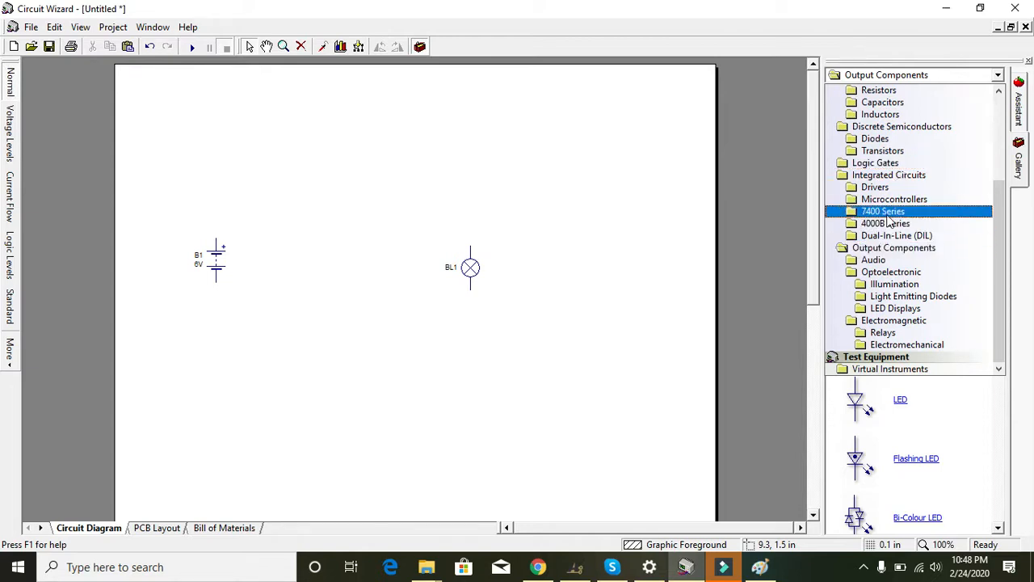
left_click(875, 139)
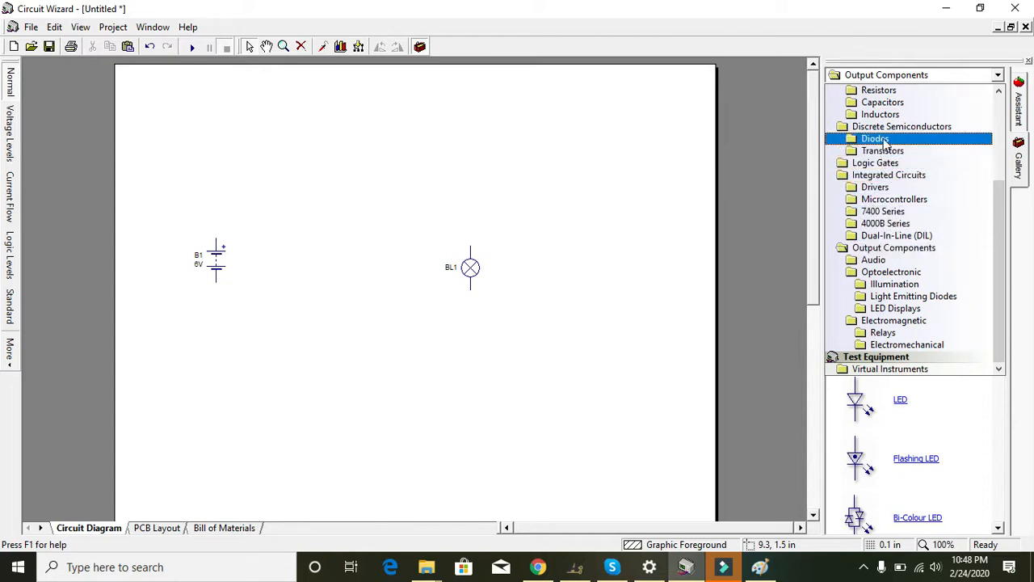
left_click(895, 198)
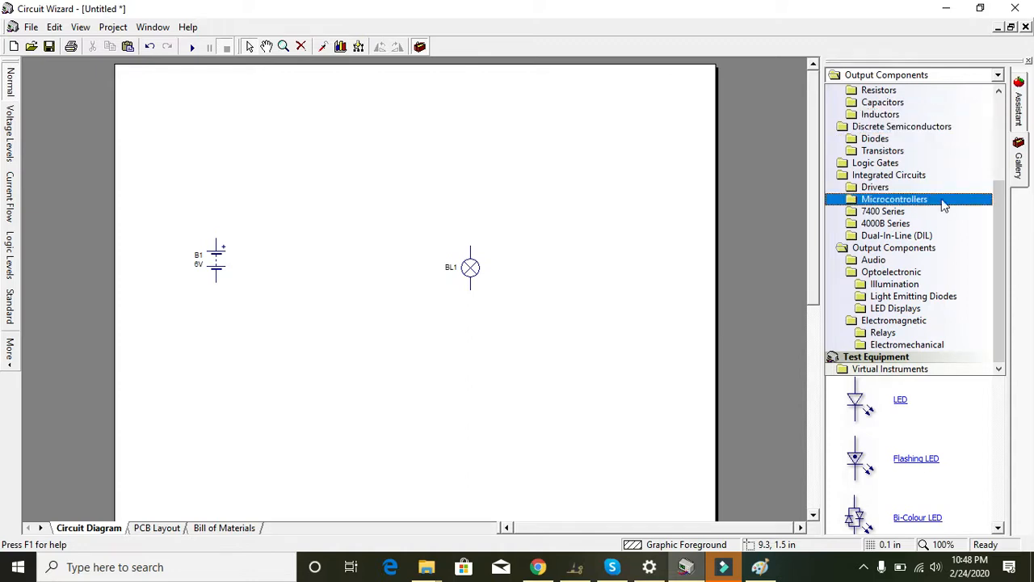
left_click(882, 211)
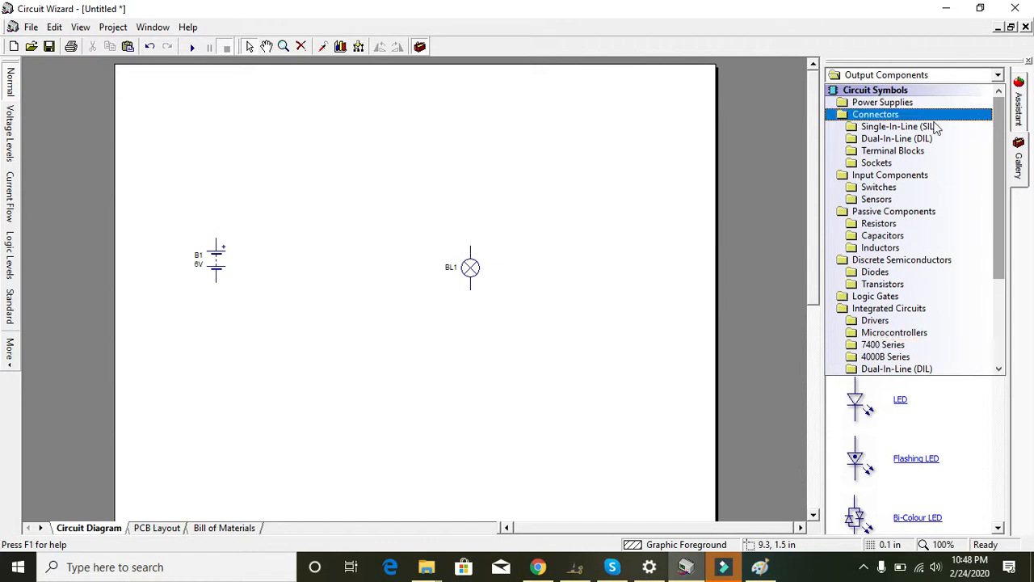
left_click(878, 187)
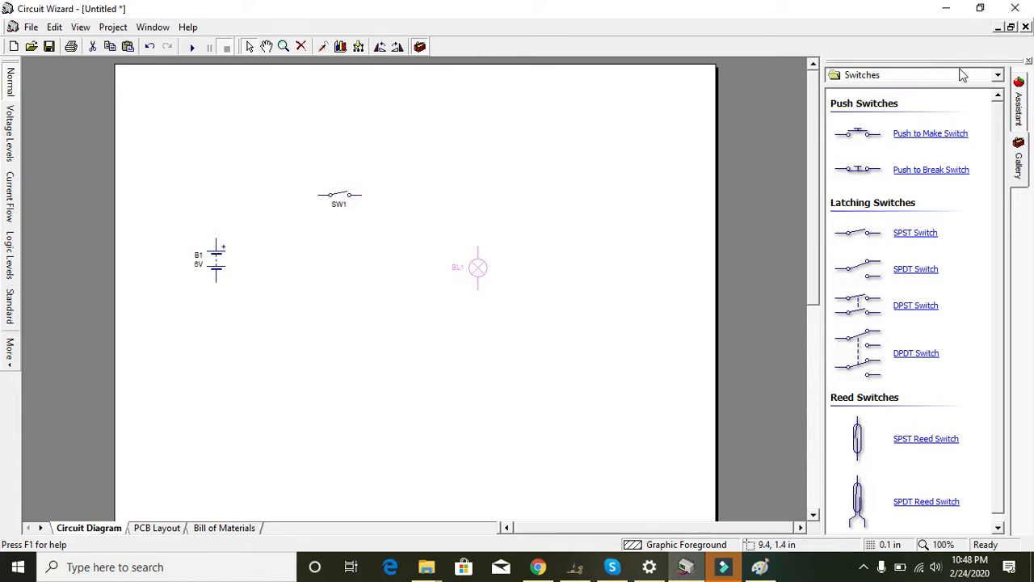
- Browse the Virtual Instruments gallery showing ammeter, voltmeter and analogue multimeter
left_click(997, 74)
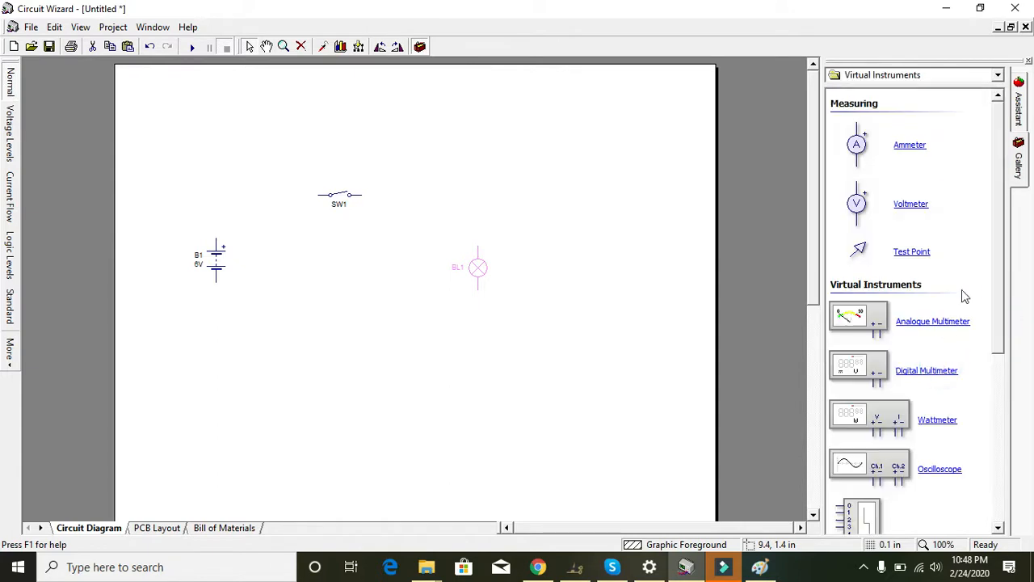
mouse_move(1012, 269)
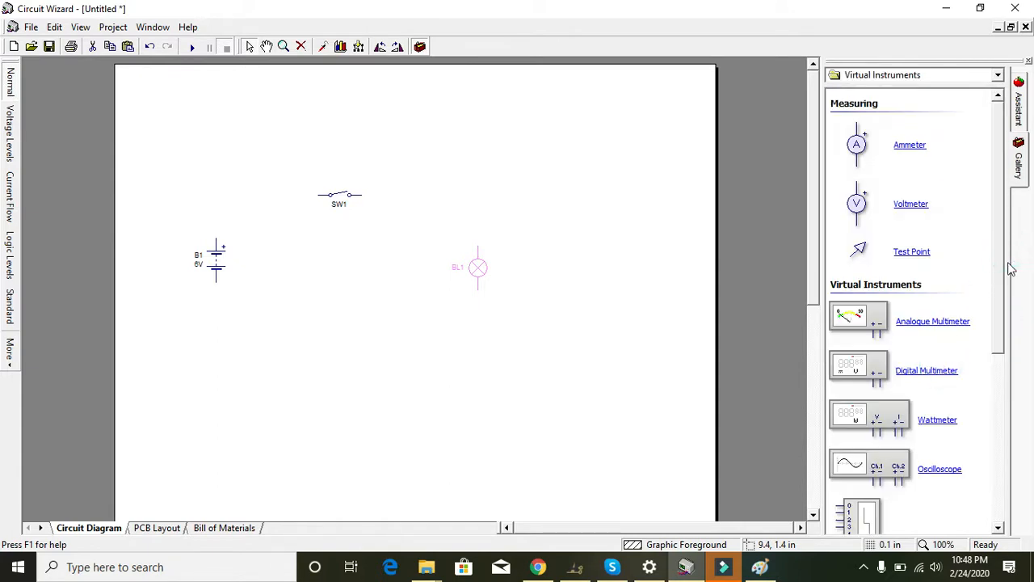
scroll("down", 3)
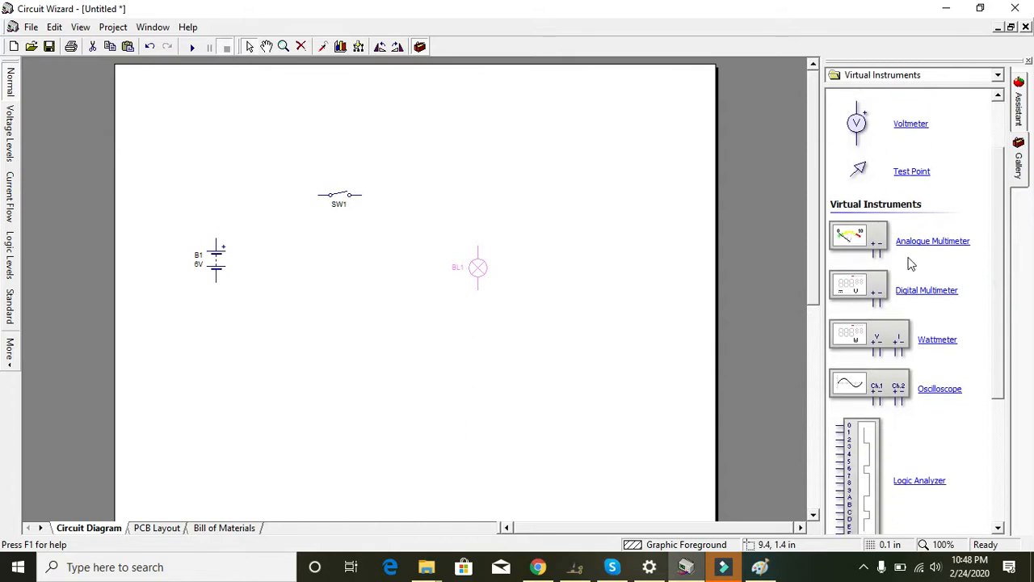
mouse_move(878, 243)
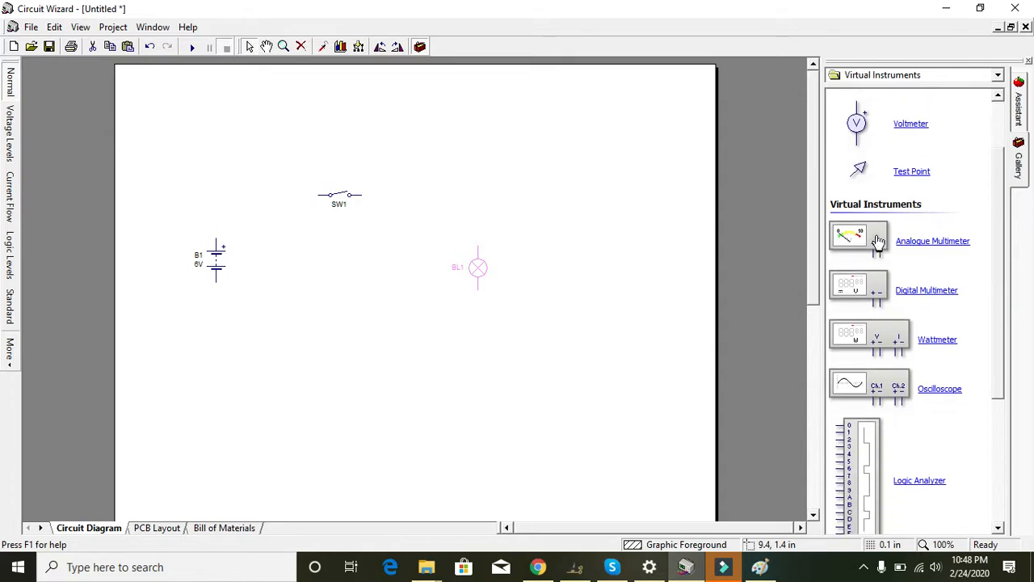
scroll("down", 3)
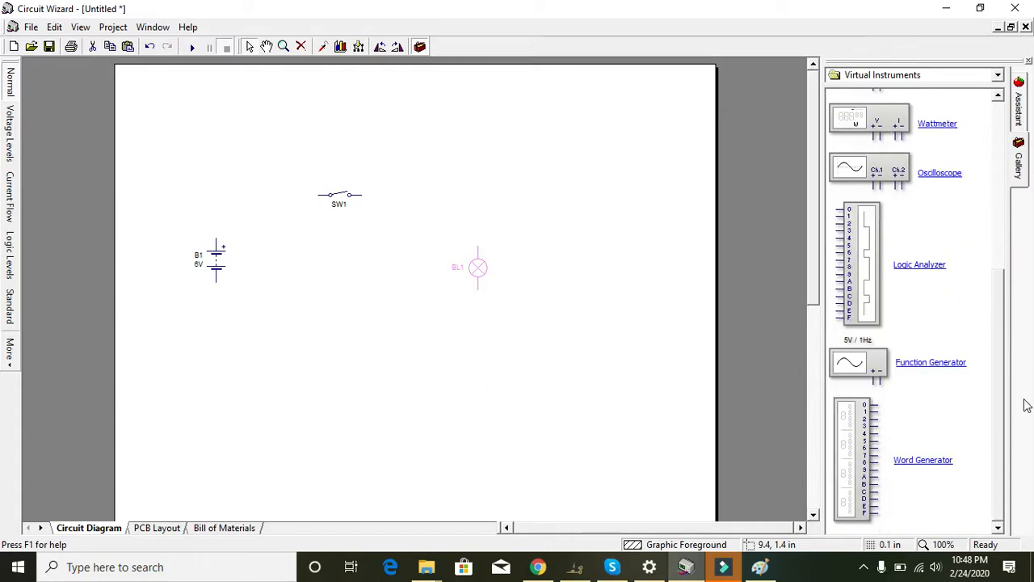
scroll("up", 3)
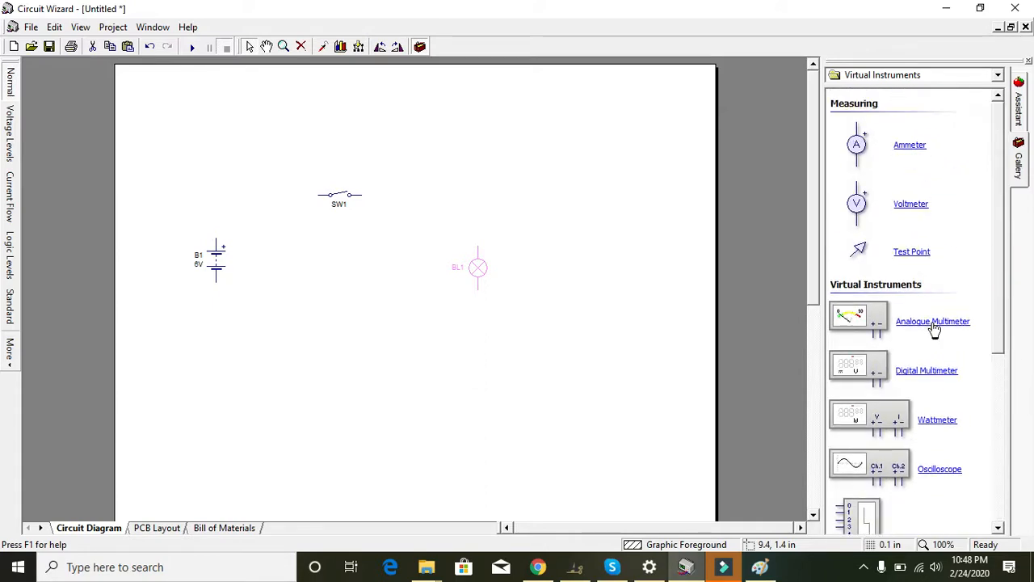
mouse_move(908, 154)
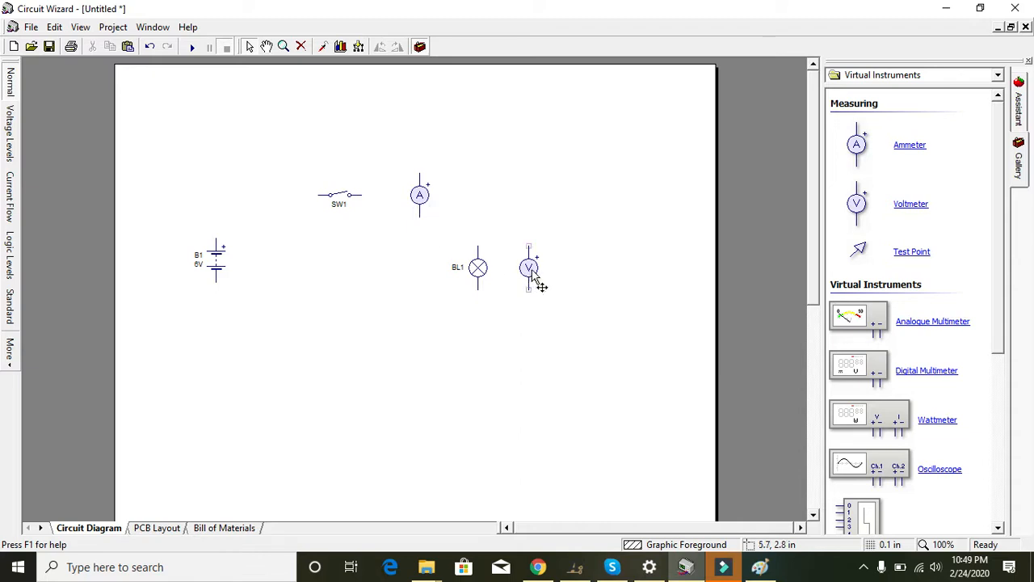
mouse_move(529, 251)
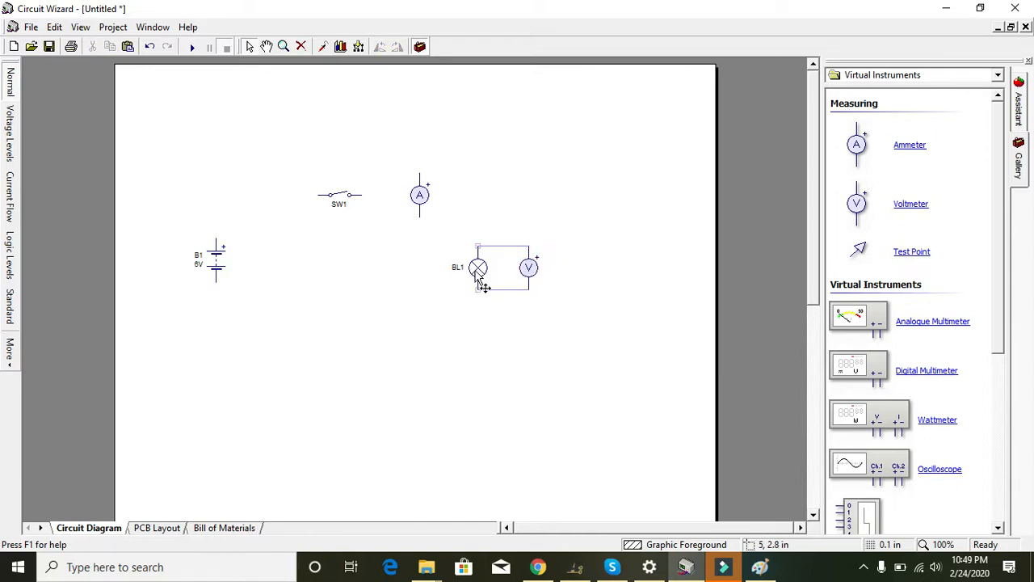
mouse_move(419, 214)
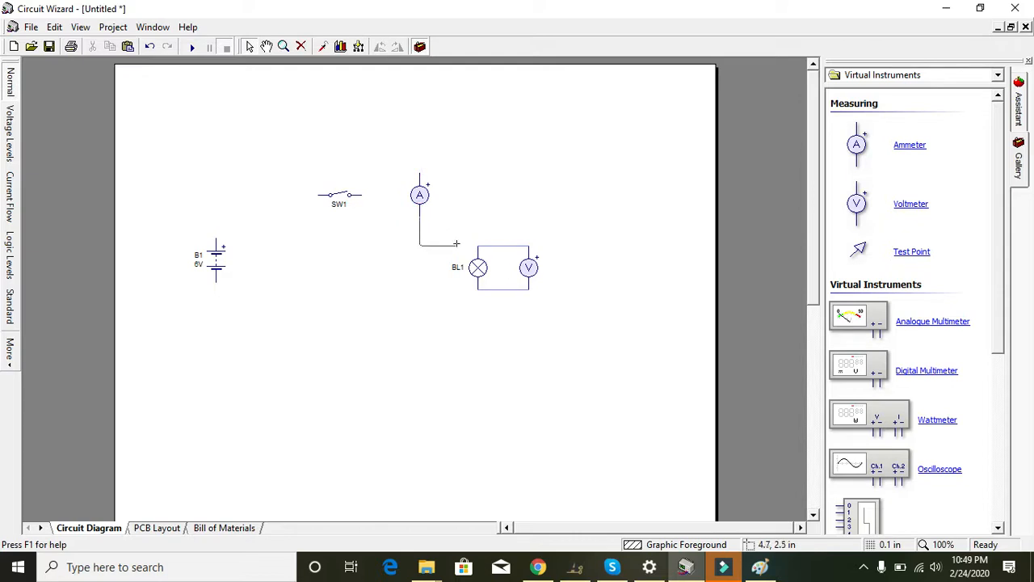
mouse_move(478, 258)
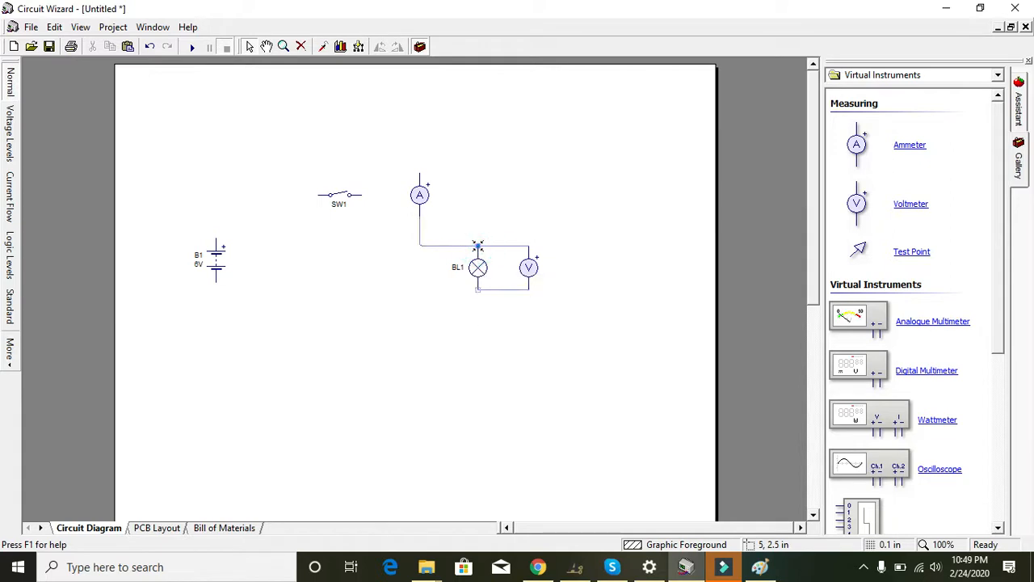
- Close the ammeter's properties unchanged and wire the switch's left end toward the battery
double_click(420, 194)
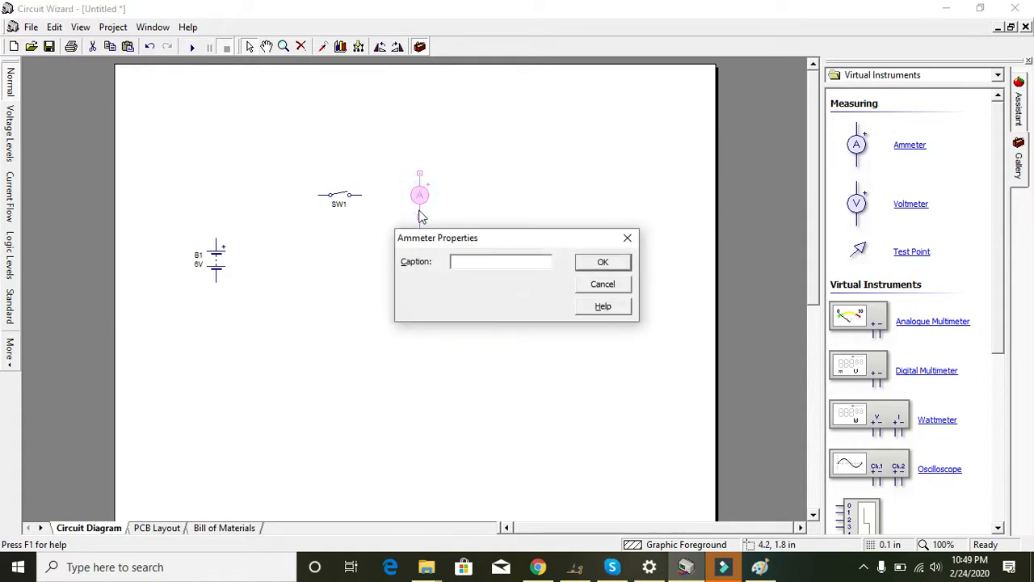
left_click(603, 260)
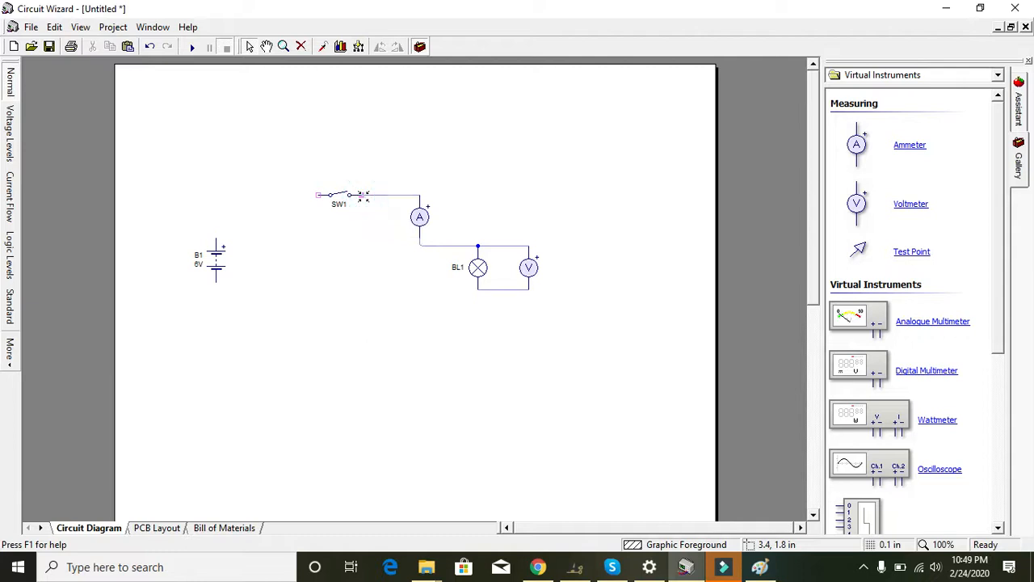
left_click(318, 195)
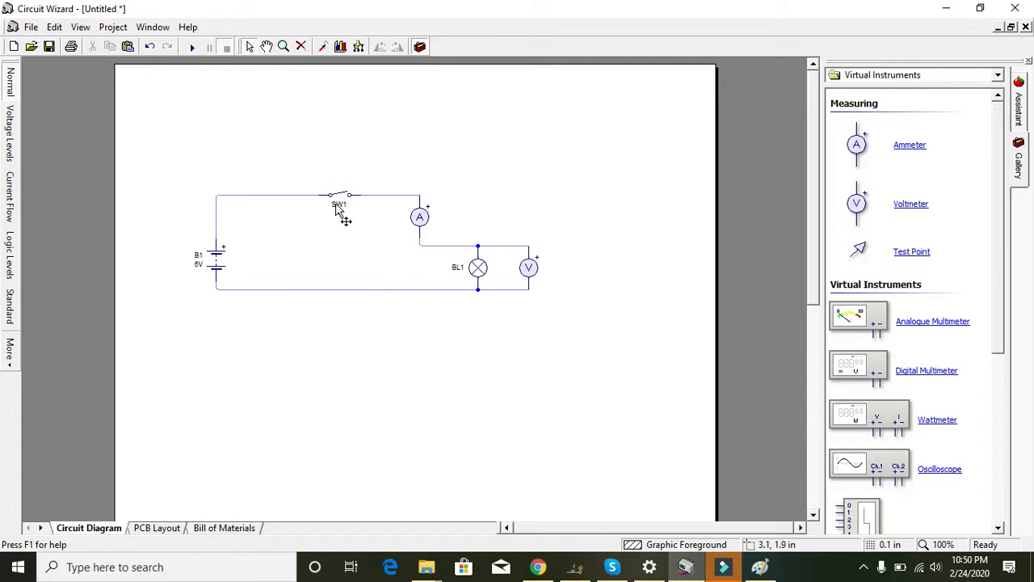
mouse_move(191, 47)
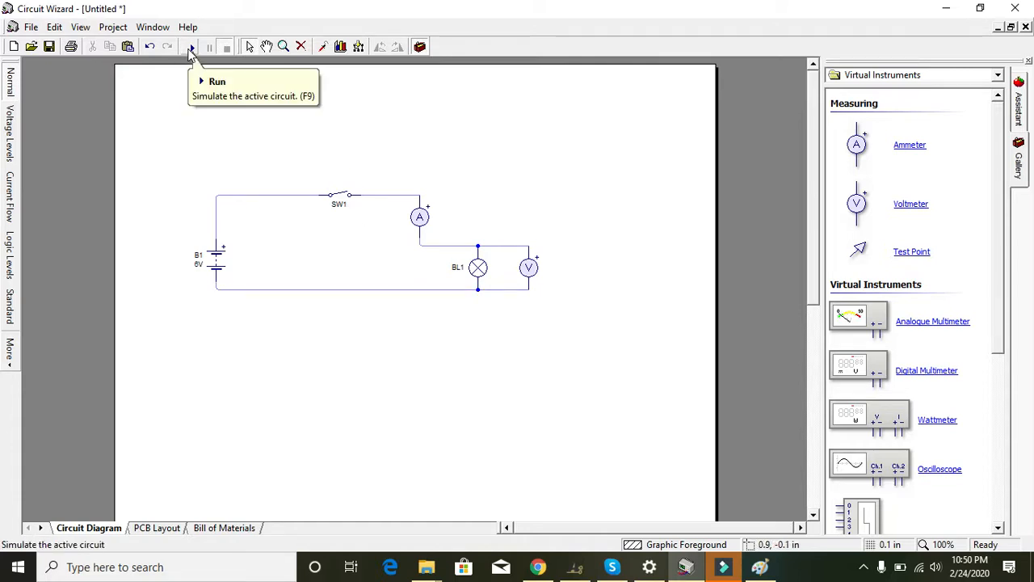
- Run the simulation so lamp BL1 lights, with readings of 59.96mA and 6.00V
left_click(190, 46)
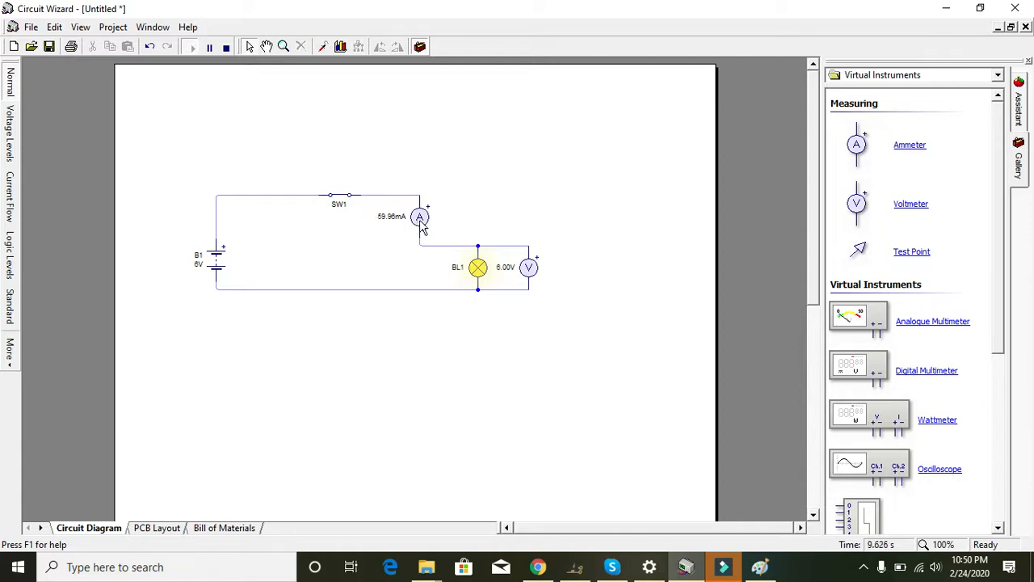
mouse_move(419, 217)
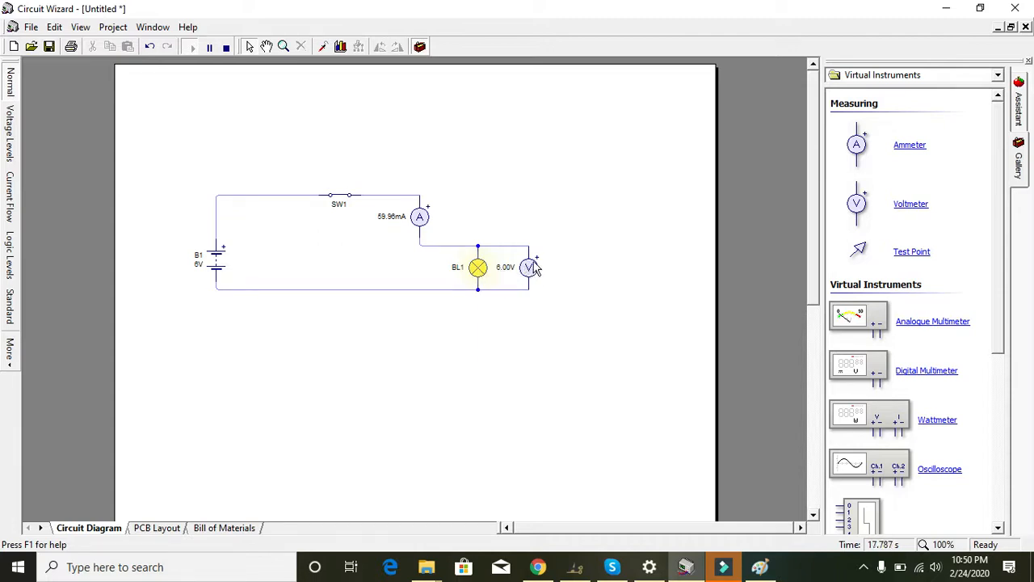
mouse_move(528, 267)
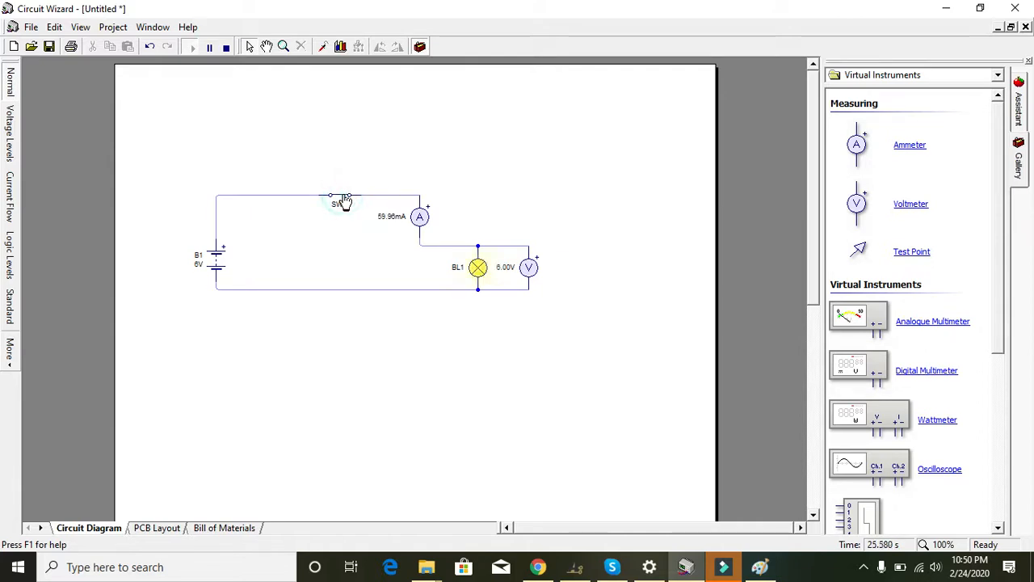
- Open switch SW1 during the simulation so lamp BL1 turns off and both meters read zero
left_click(335, 198)
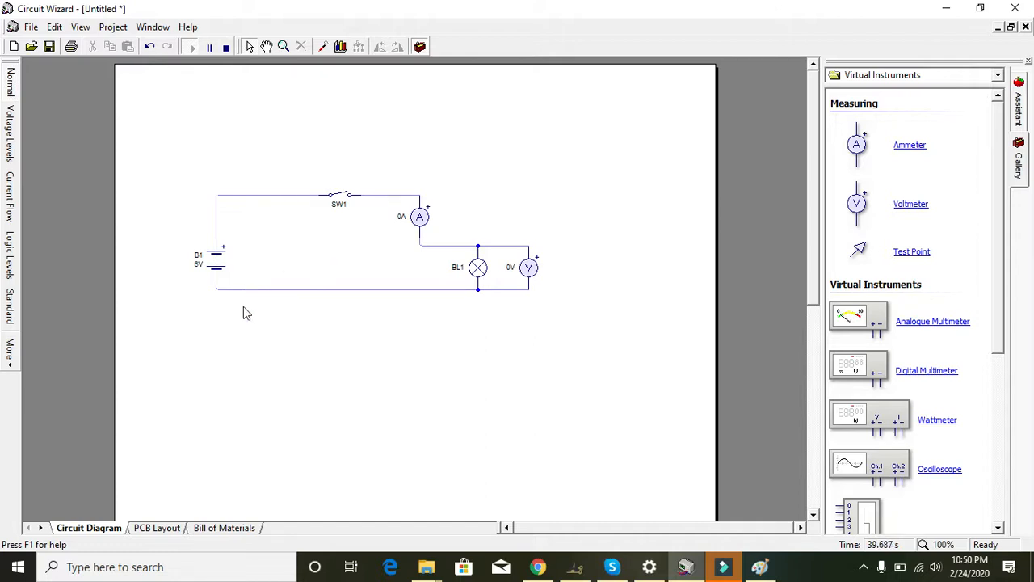
mouse_move(174, 179)
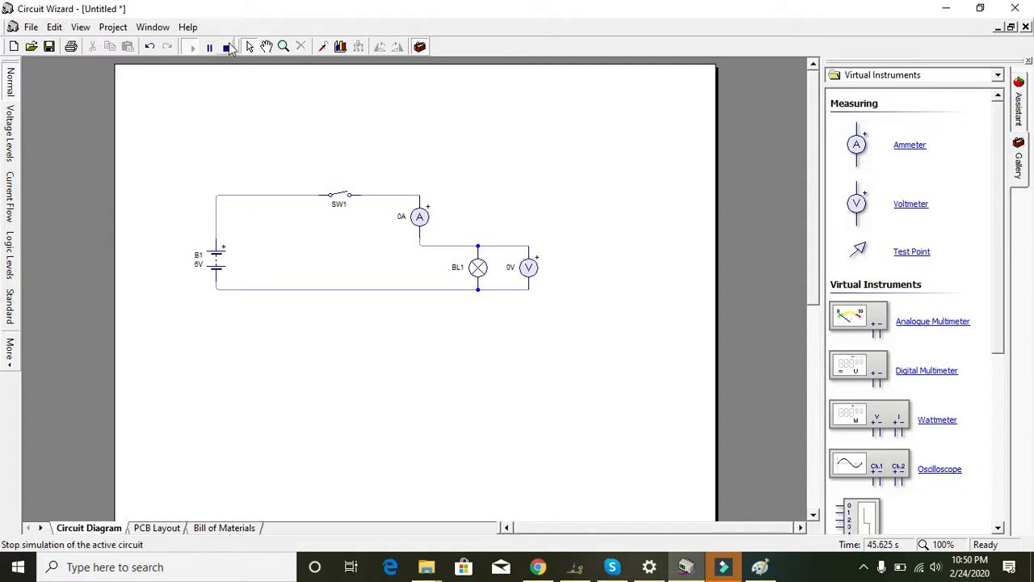
mouse_move(227, 46)
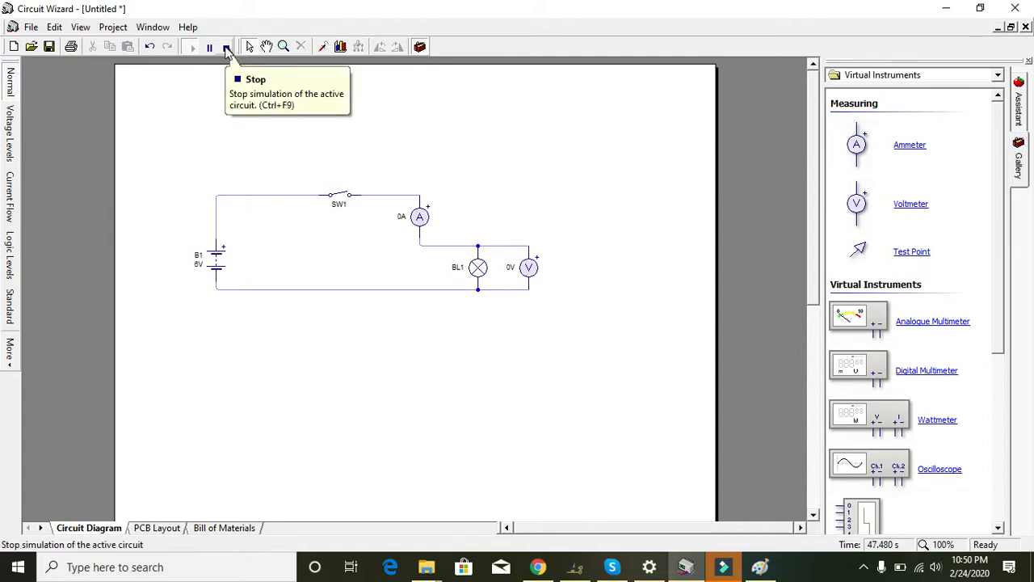